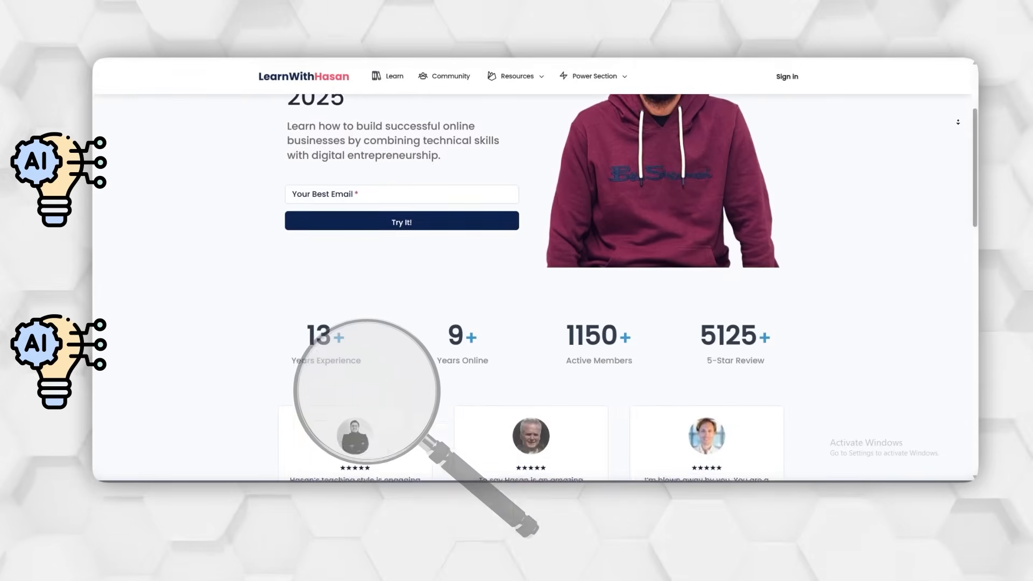
# Step: Scroll the instructor profile down to the Teaching section's AI Agents class
pyautogui.scroll(-3)
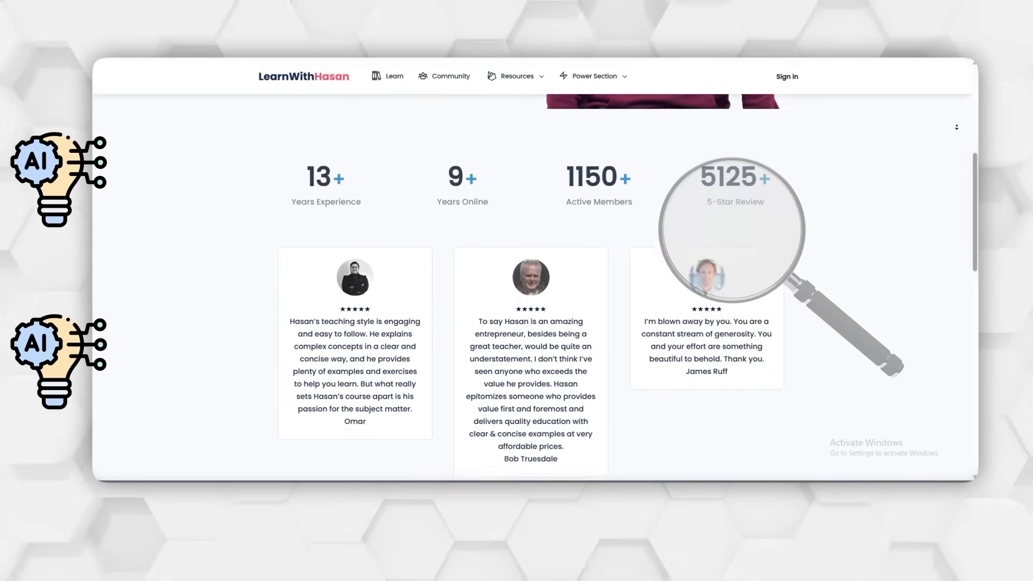
pyautogui.scroll(-3)
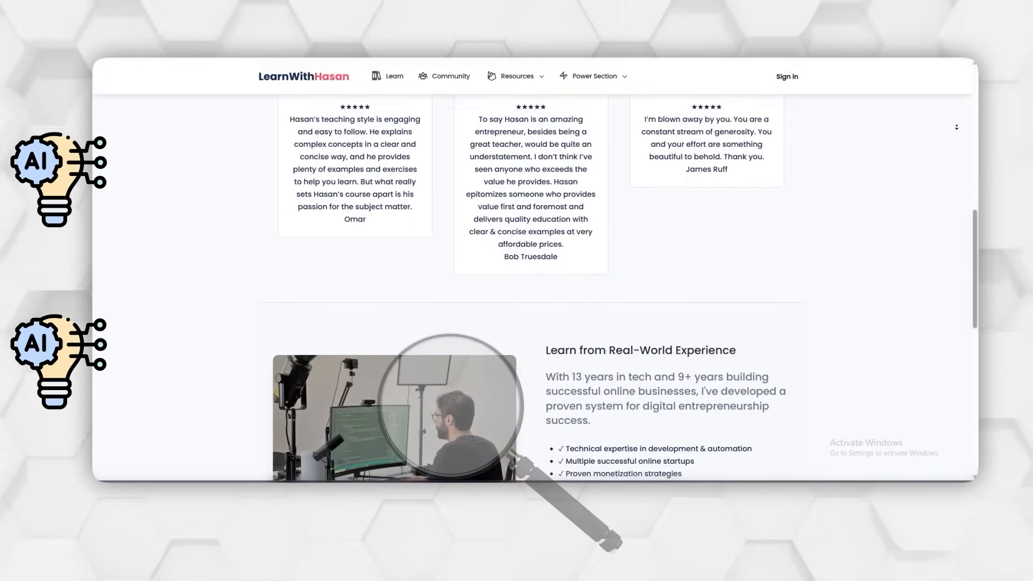
pyautogui.scroll(-3)
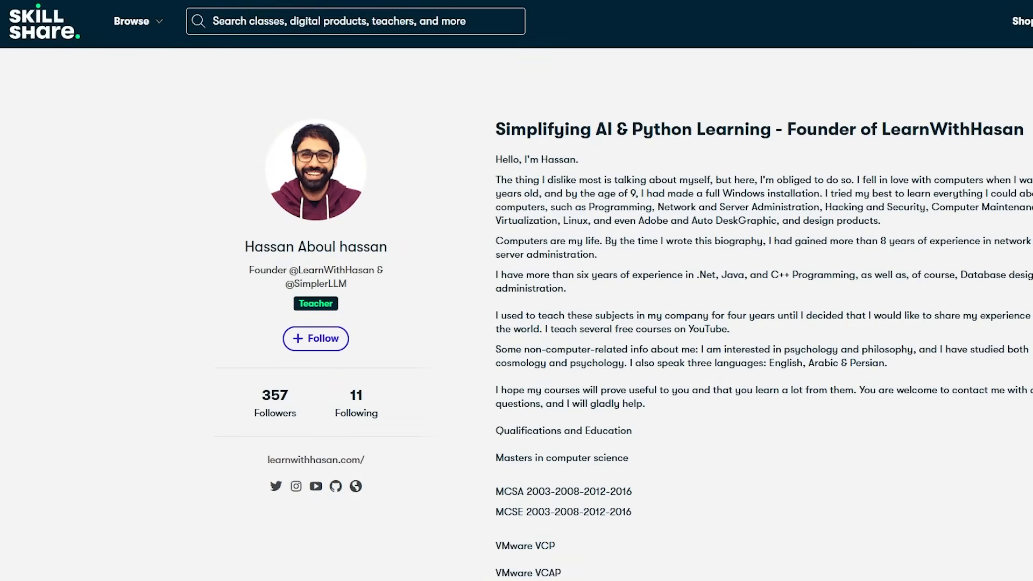
pyautogui.scroll(-3)
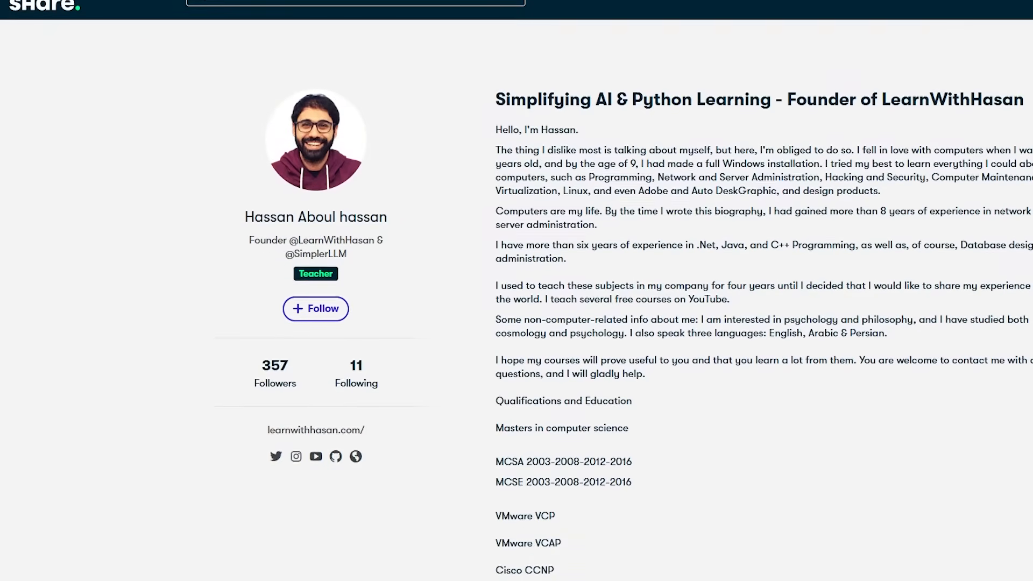
pyautogui.scroll(-3)
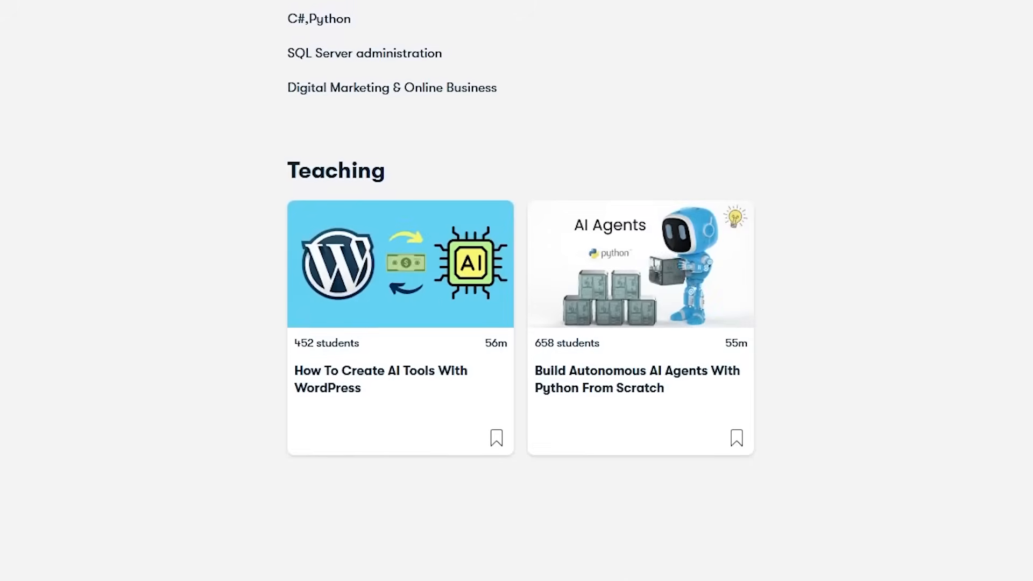
pyautogui.scroll(-3)
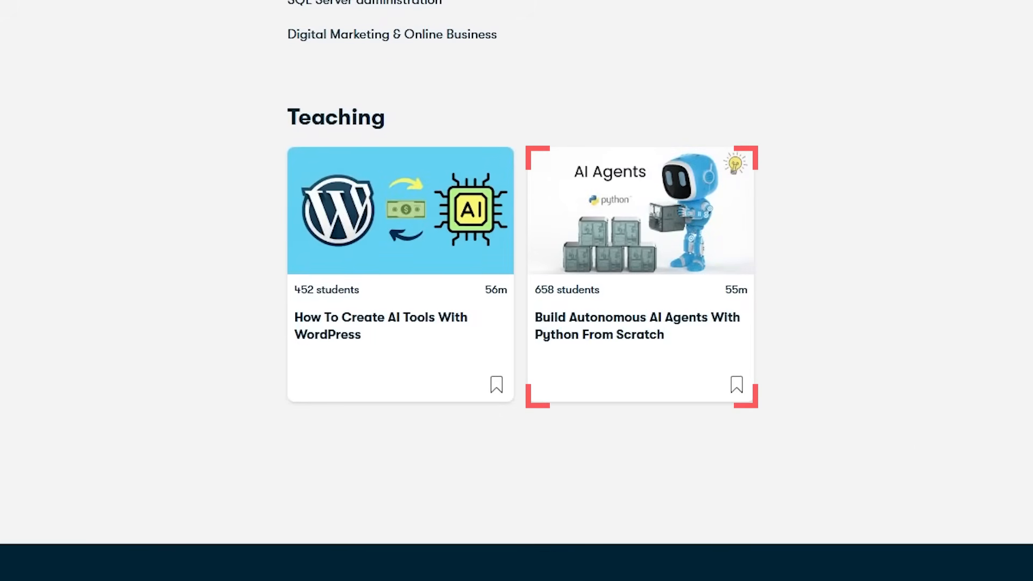
pyautogui.moveTo(661, 355)
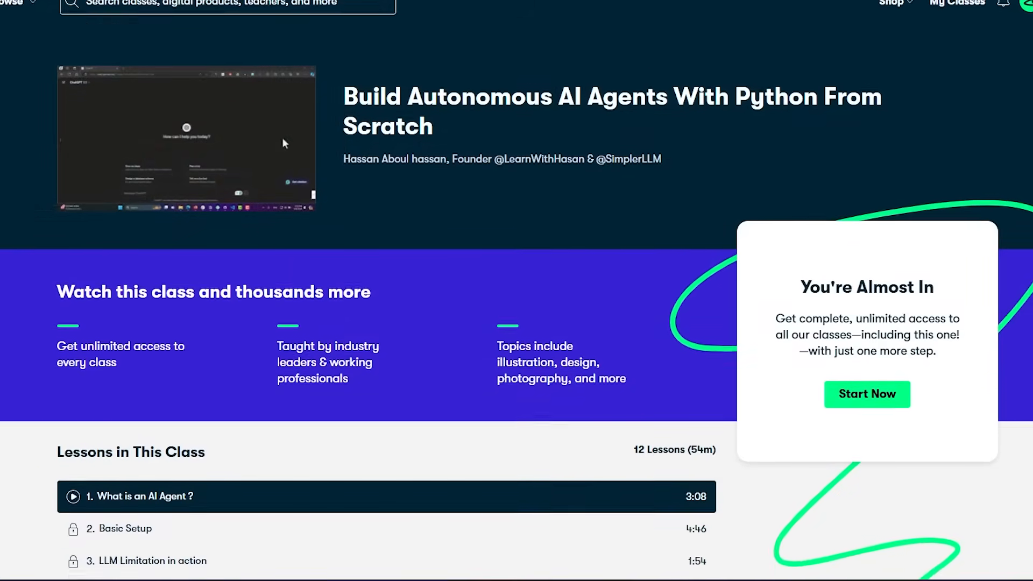
# Step: Expand the full 12-lesson list of the Python AI Agents class
pyautogui.scroll(-3)
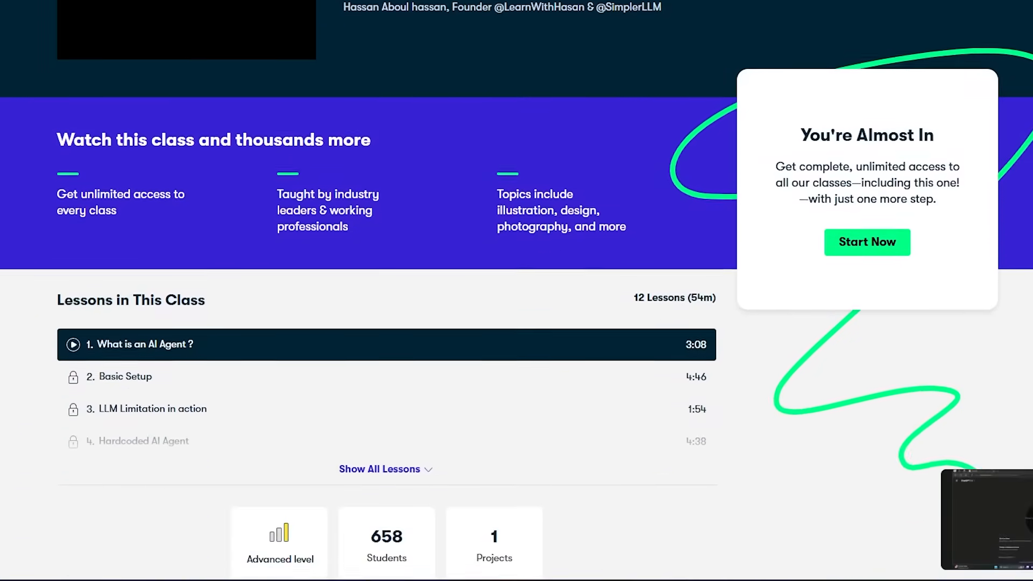
pyautogui.scroll(-3)
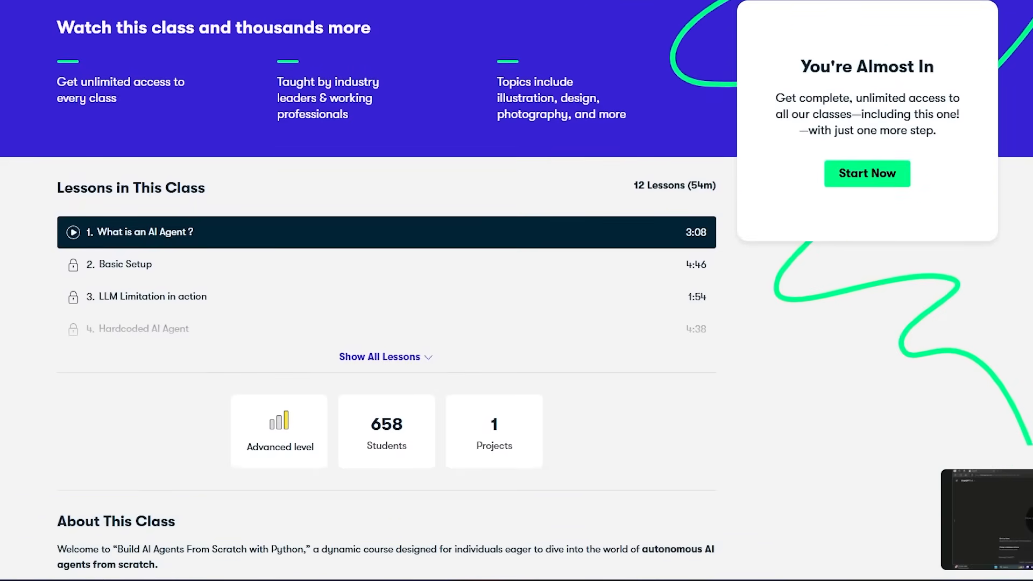
pyautogui.click(385, 356)
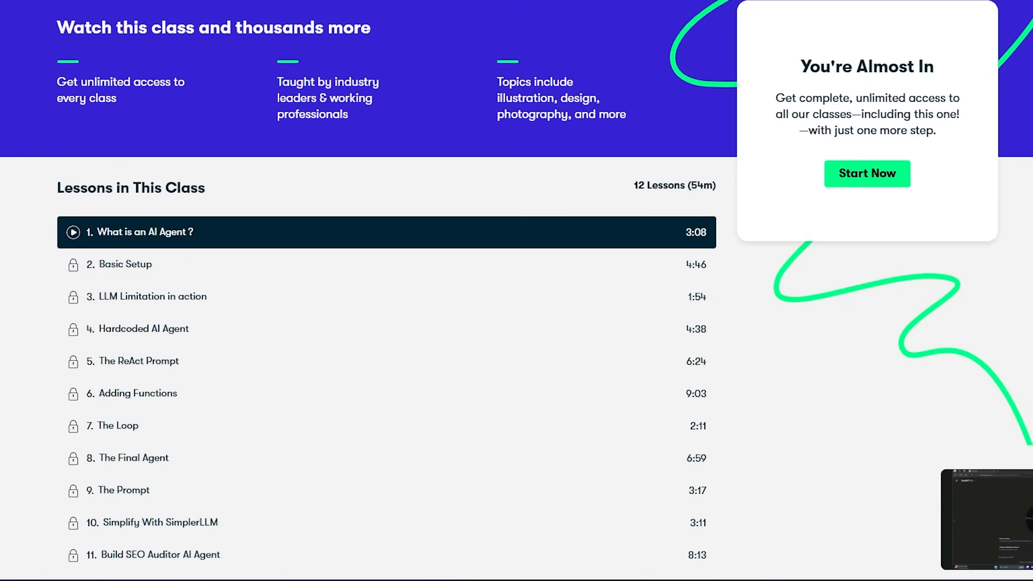
# Step: Scroll through the 11 lessons of the AI Tools With WordPress class
pyautogui.scroll(-3)
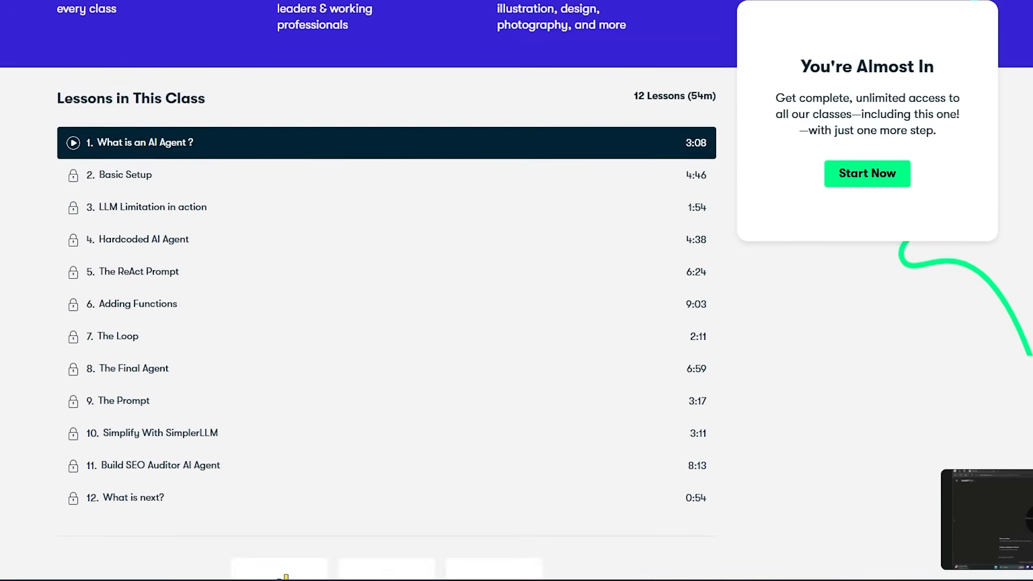
pyautogui.scroll(-3)
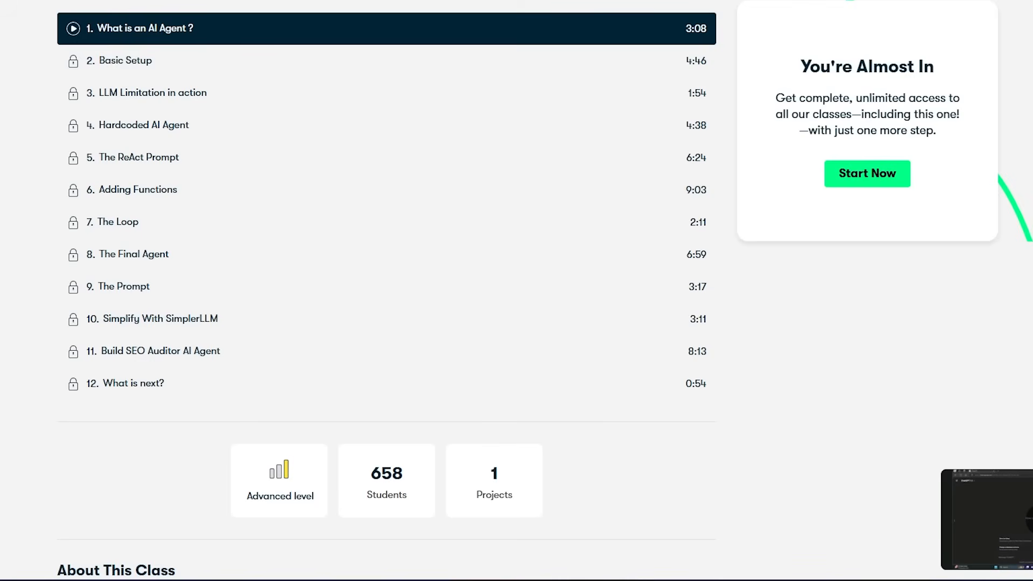
pyautogui.scroll(-3)
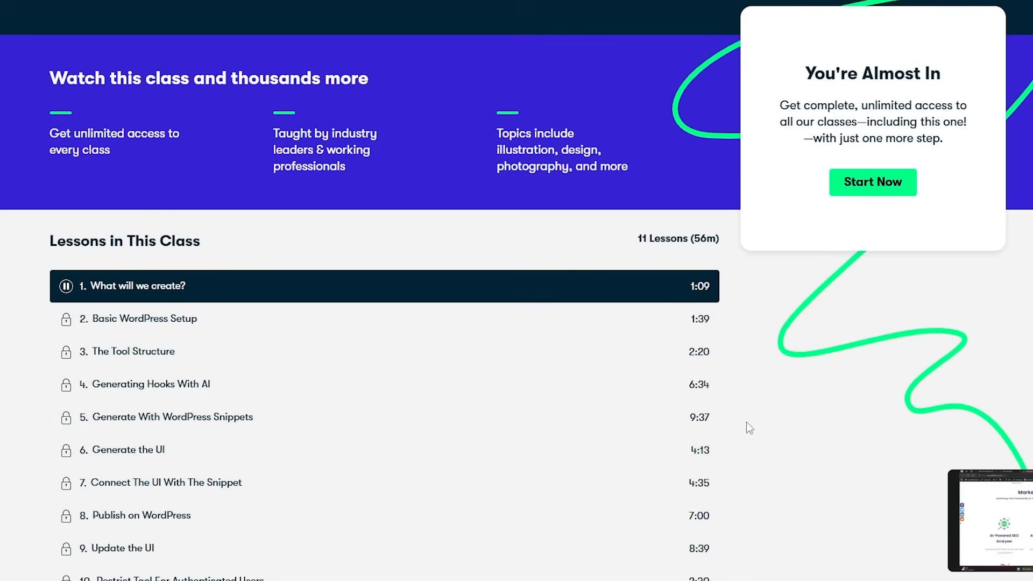
pyautogui.scroll(-3)
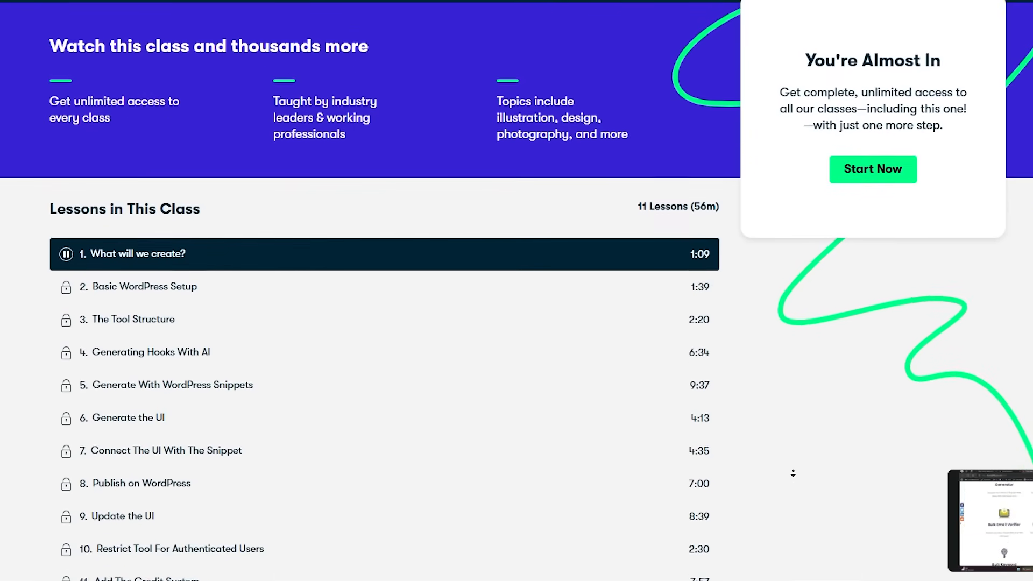
pyautogui.scroll(-3)
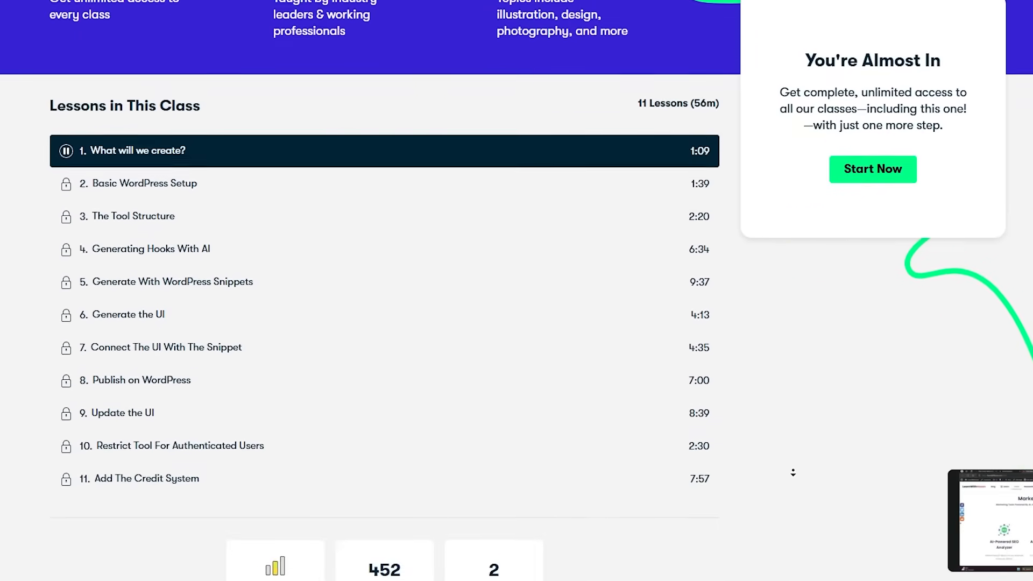
pyautogui.scroll(-3)
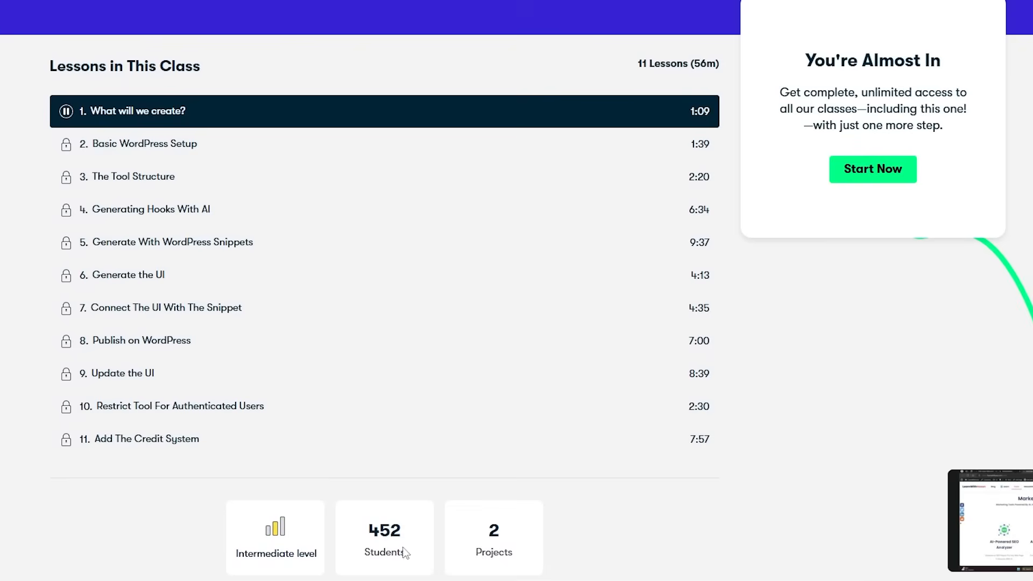
pyautogui.moveTo(308, 578)
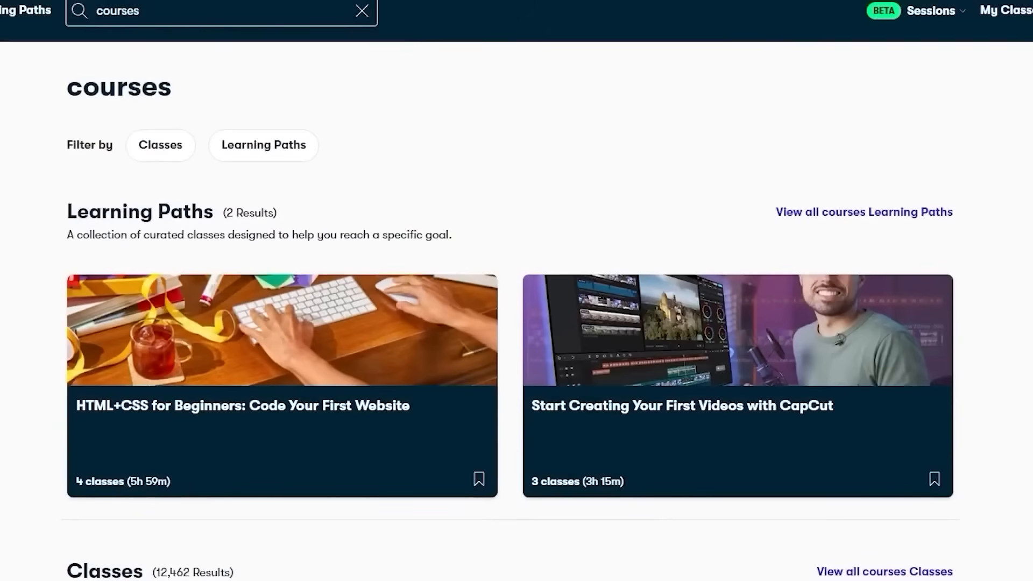
# Step: Browse the course category results, then change the search term to 'development'
pyautogui.scroll(-3)
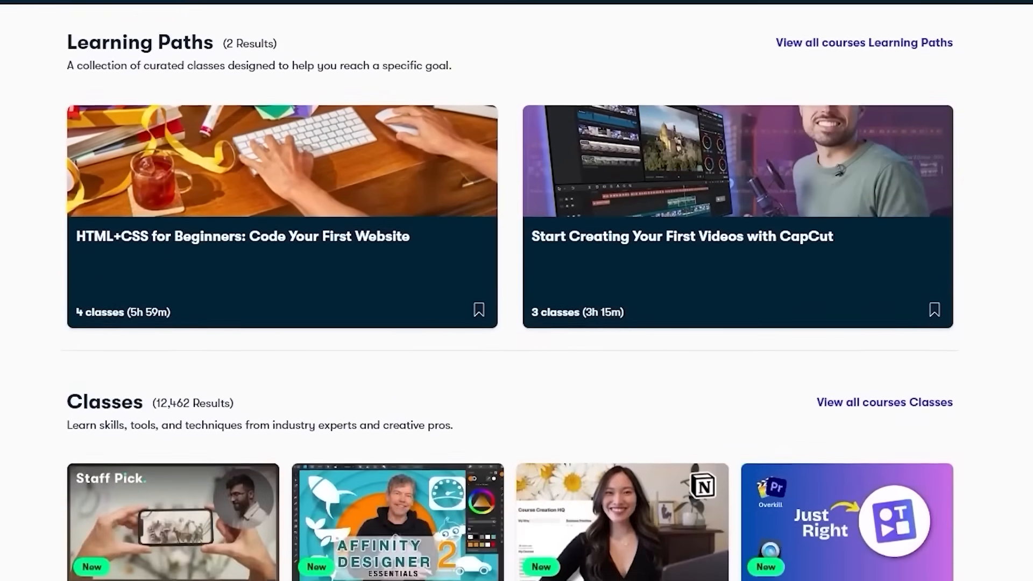
pyautogui.scroll(-3)
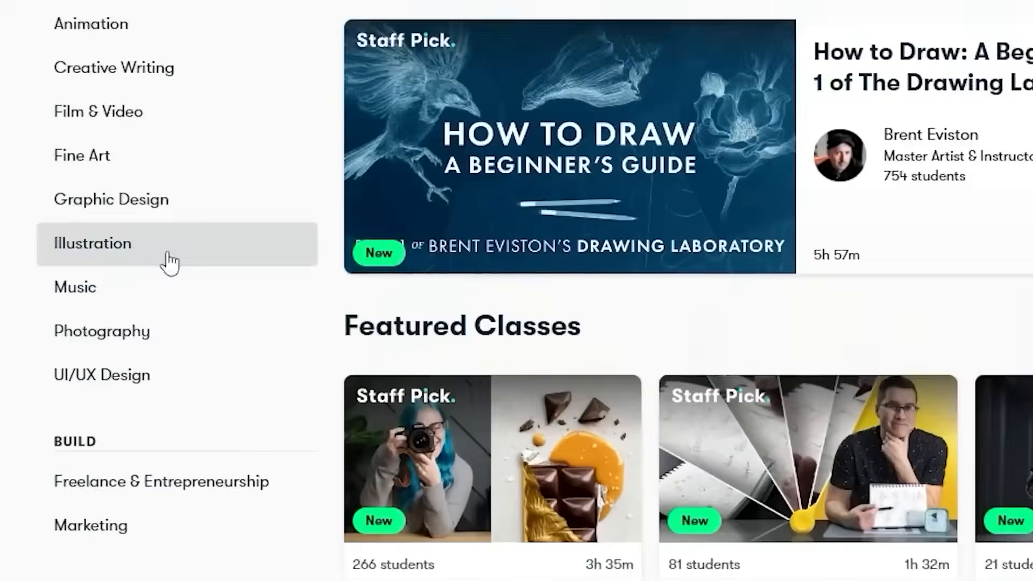
pyautogui.scroll(-3)
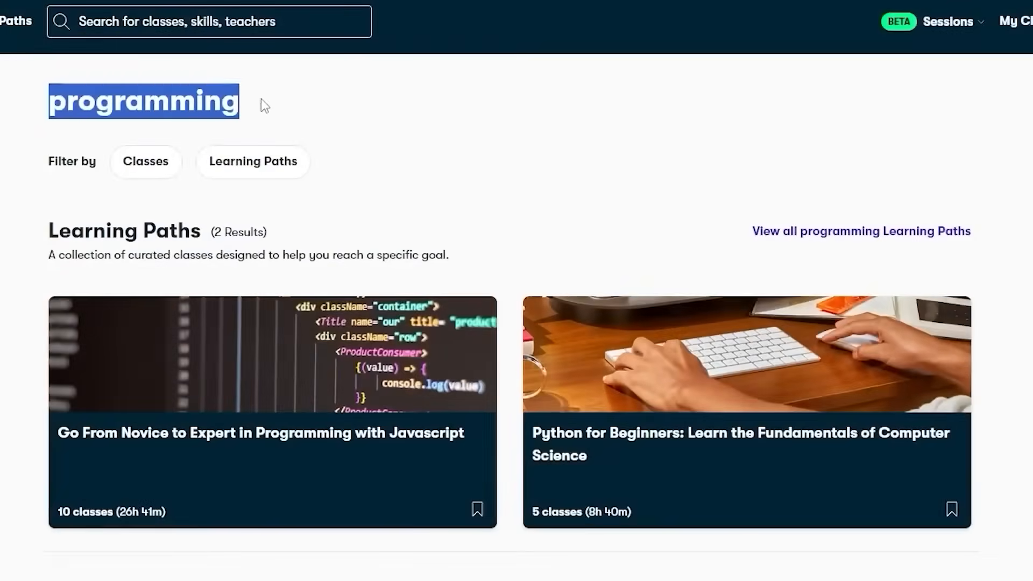
pyautogui.write('development')
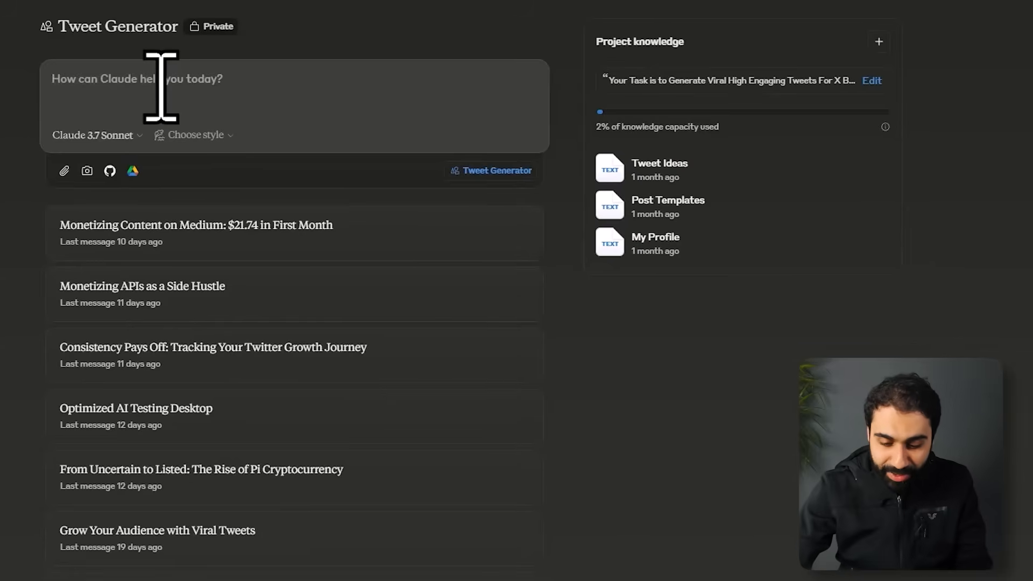
# Step: Send 'inspire me' in the Tweet Generator chat and read the three tweets
pyautogui.write('inspire me')
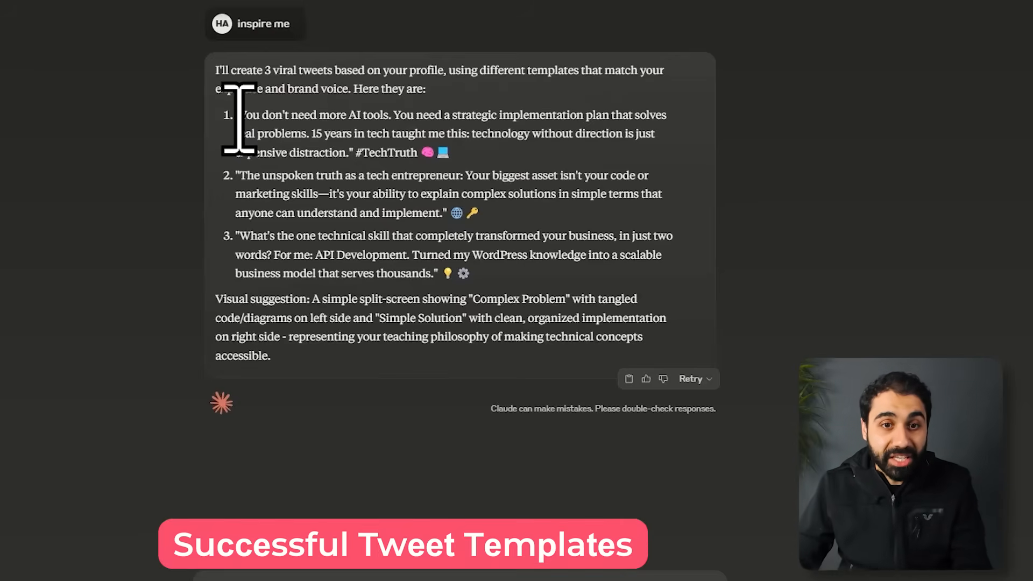
pyautogui.moveTo(241, 114); pyautogui.dragTo(333, 114)
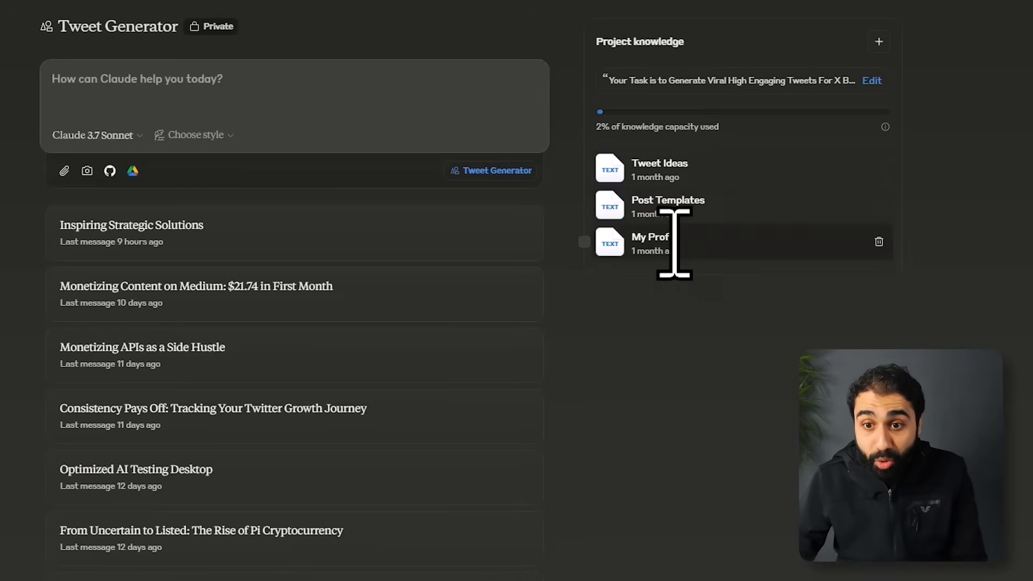
# Step: Open the My Profile knowledge file, scroll to its end, and close the preview
pyautogui.click(649, 238)
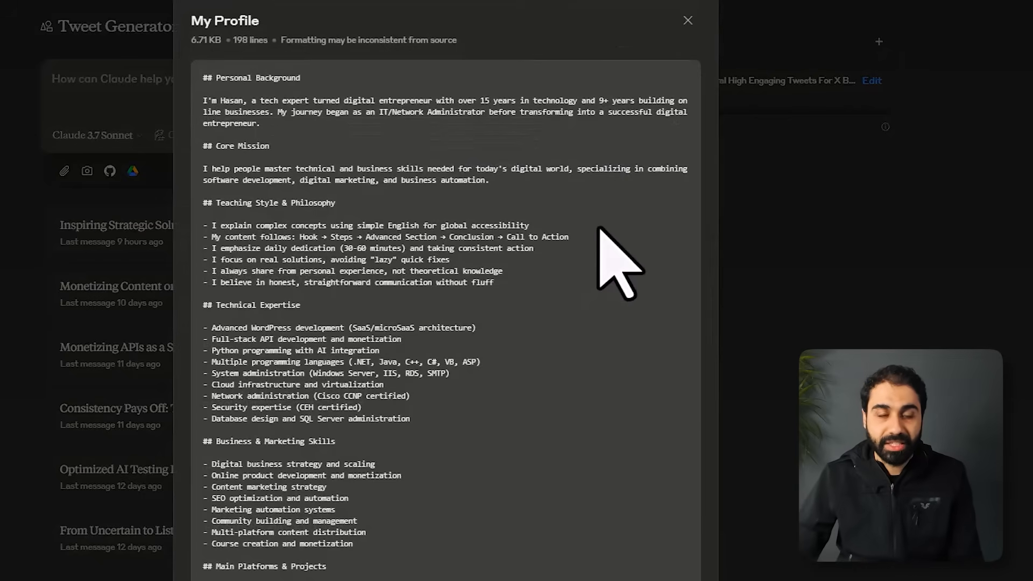
pyautogui.moveTo(613, 264)
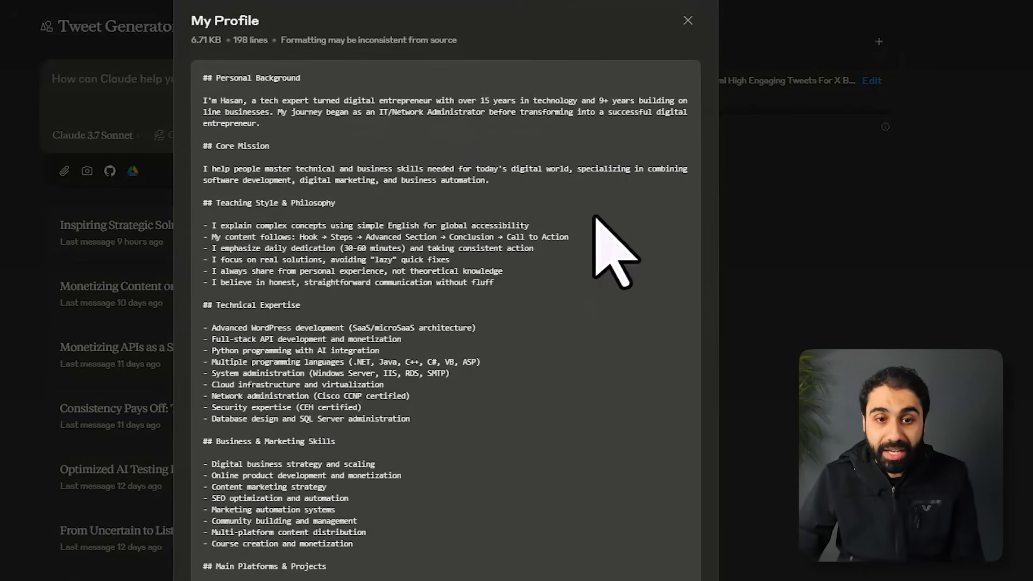
pyautogui.scroll(-3)
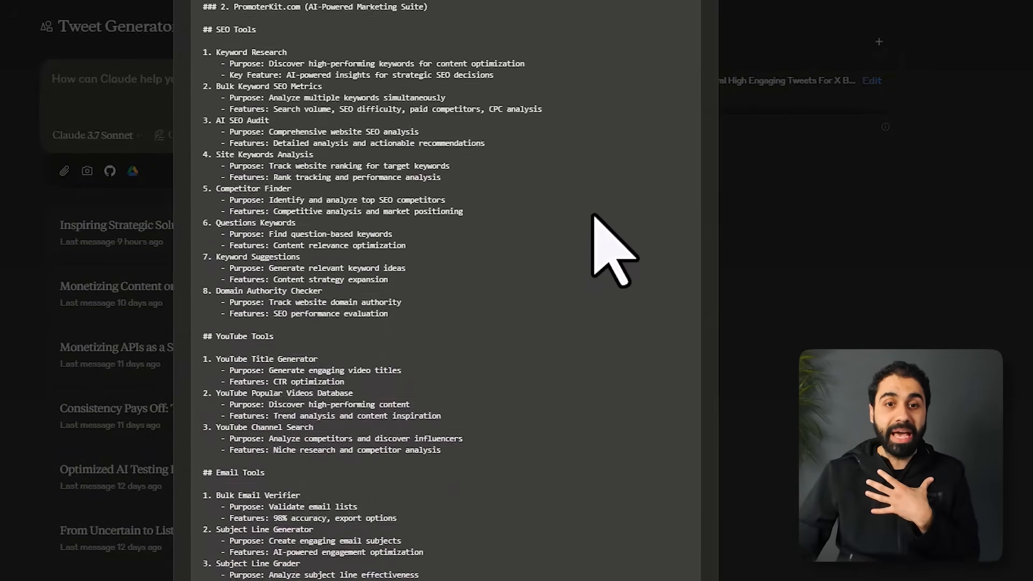
pyautogui.scroll(-3)
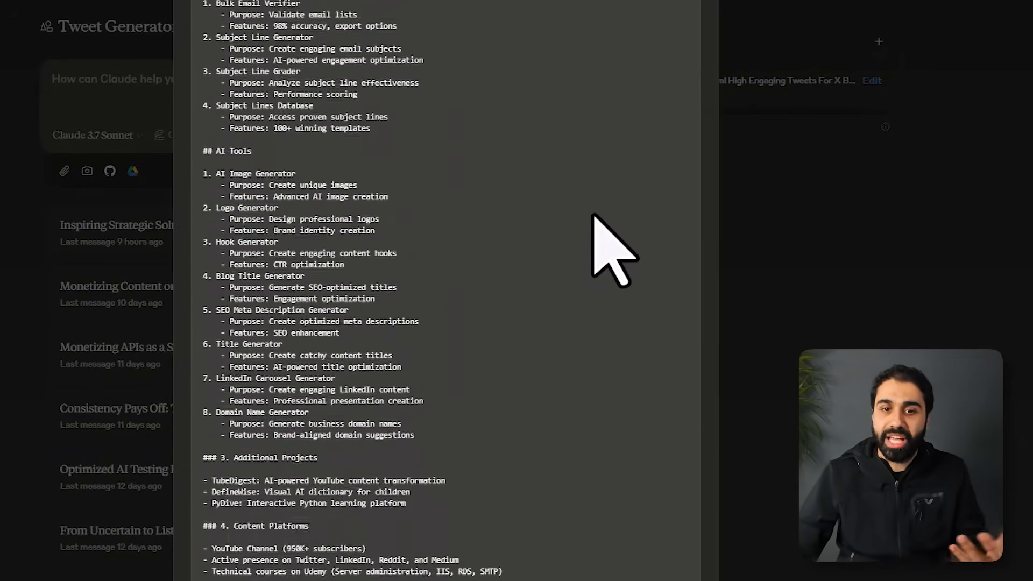
pyautogui.scroll(-3)
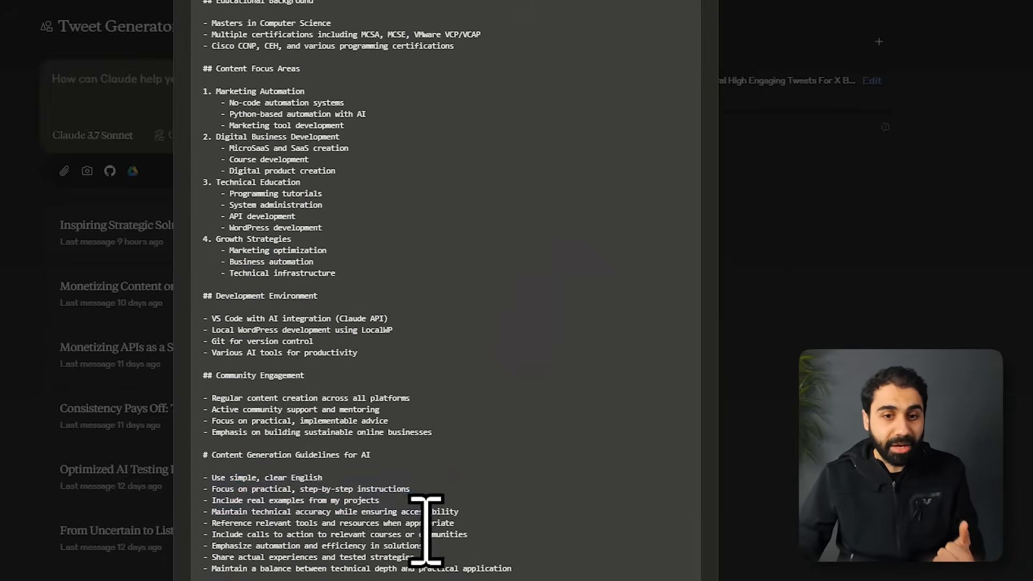
pyautogui.scroll(-3)
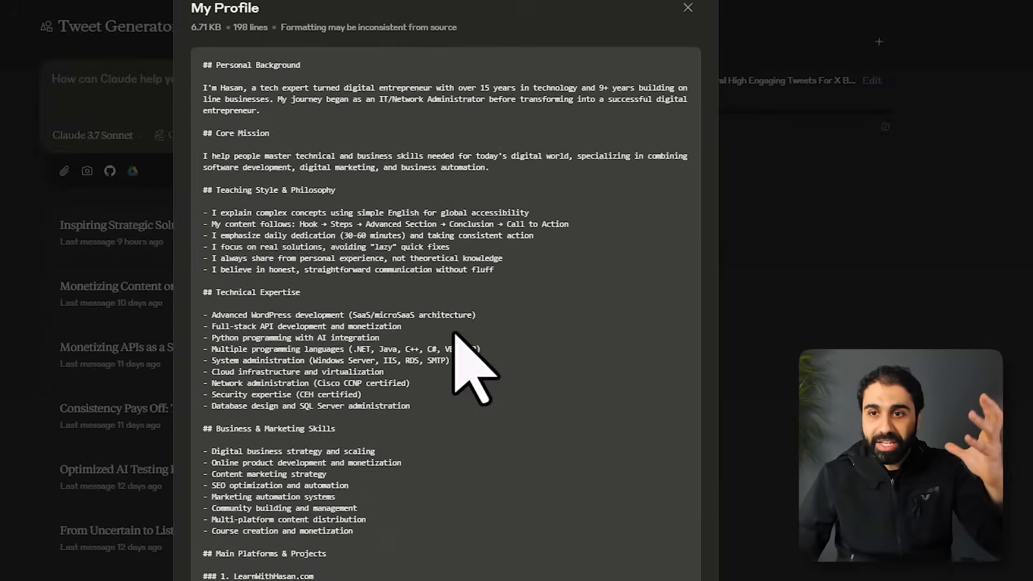
pyautogui.click(687, 7)
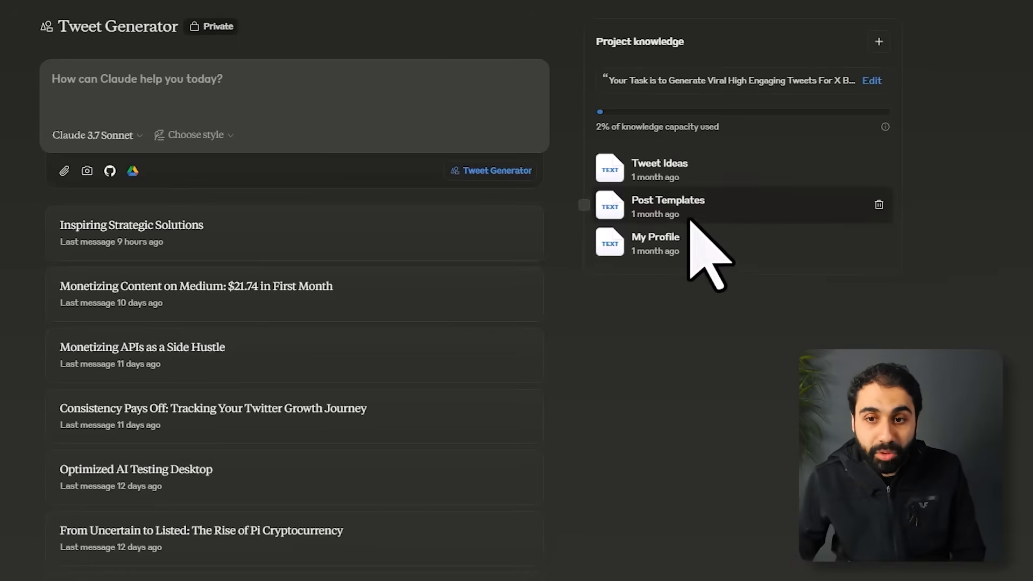
pyautogui.click(668, 199)
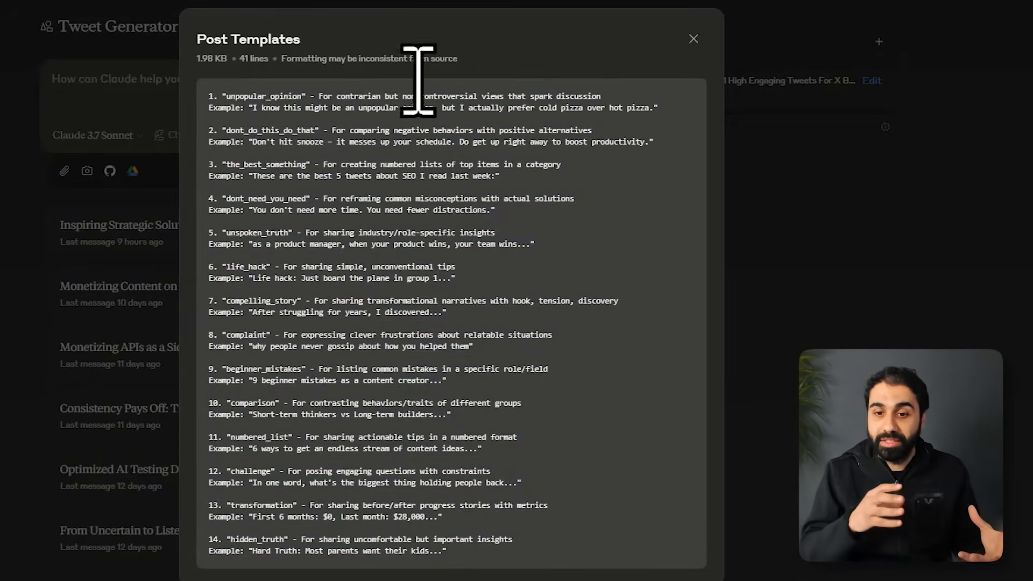
pyautogui.click(694, 39)
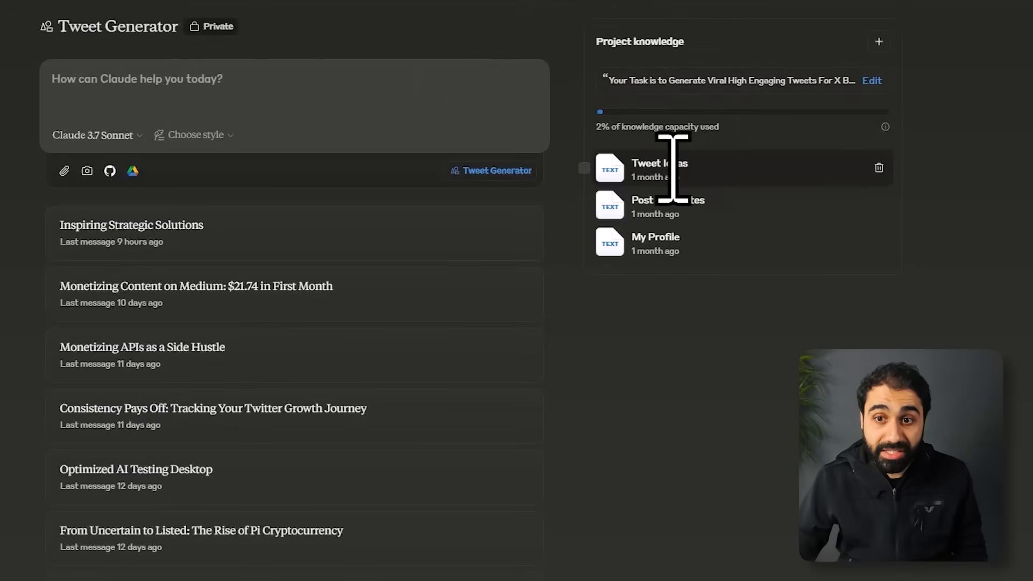
pyautogui.click(660, 168)
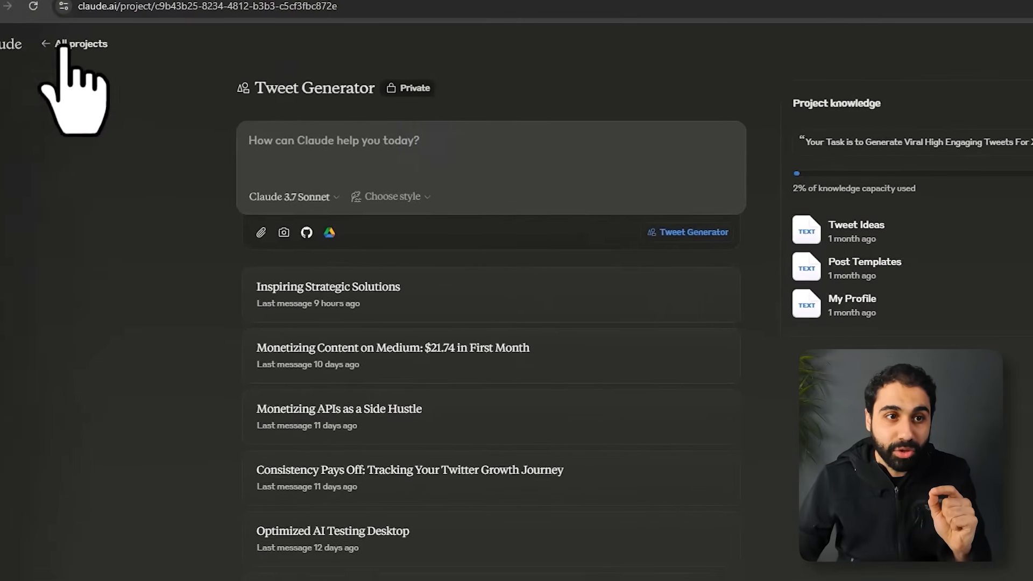
pyautogui.click(81, 44)
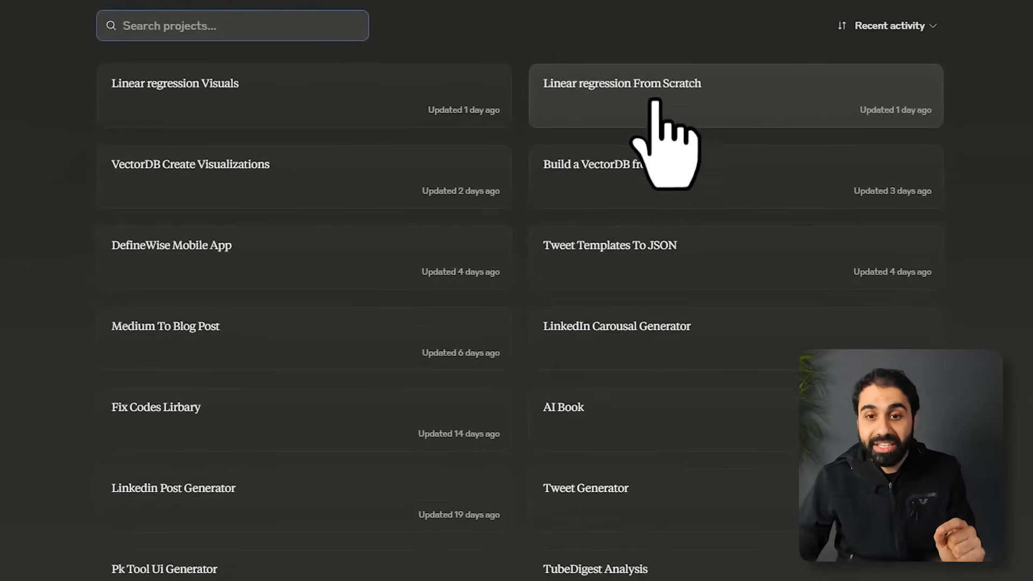
pyautogui.scroll(-3)
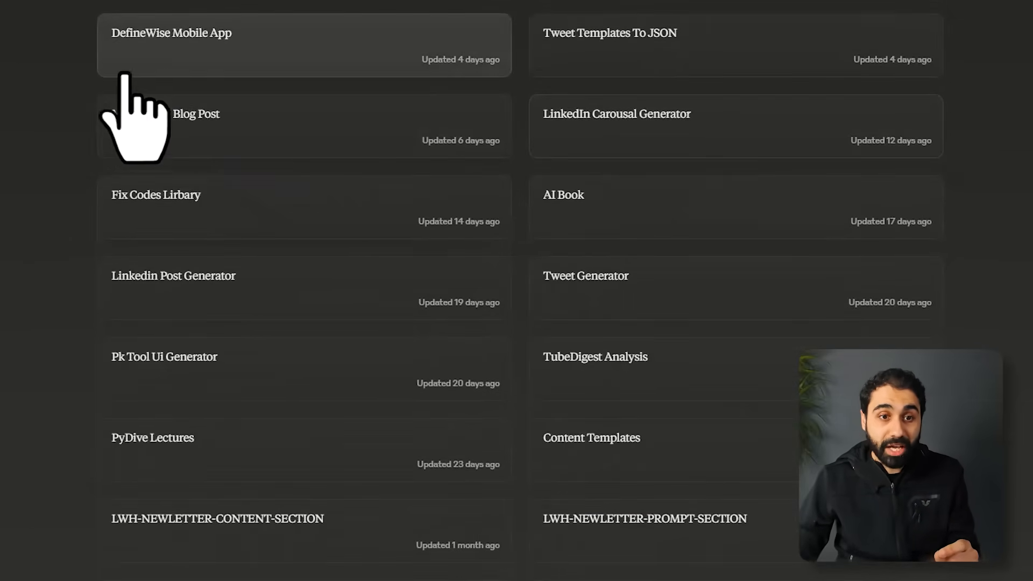
pyautogui.scroll(-3)
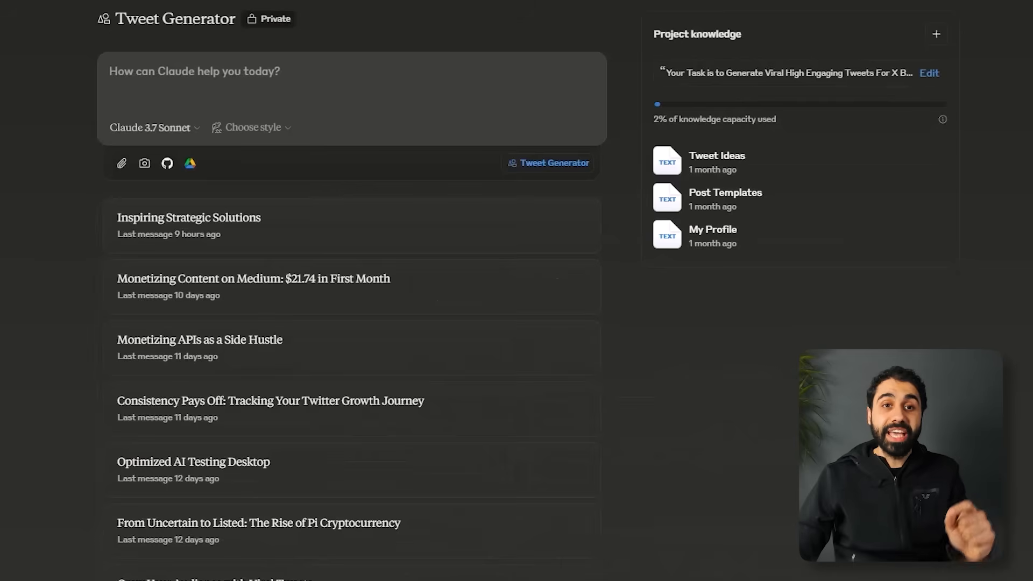
pyautogui.moveTo(507, 46)
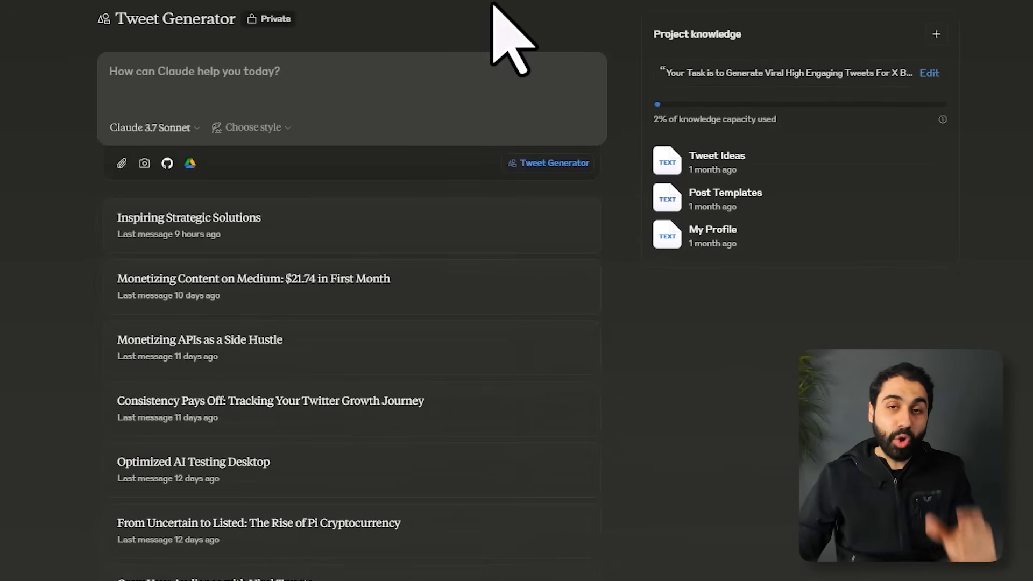
pyautogui.moveTo(738, 138)
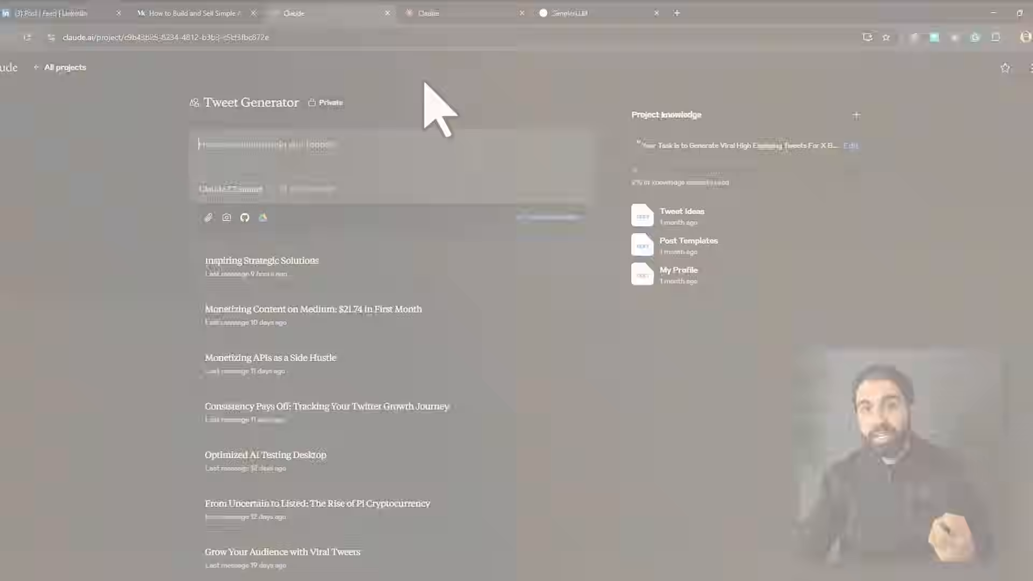
# Step: Switch to the simplerllm.com browser tab
pyautogui.click(593, 13)
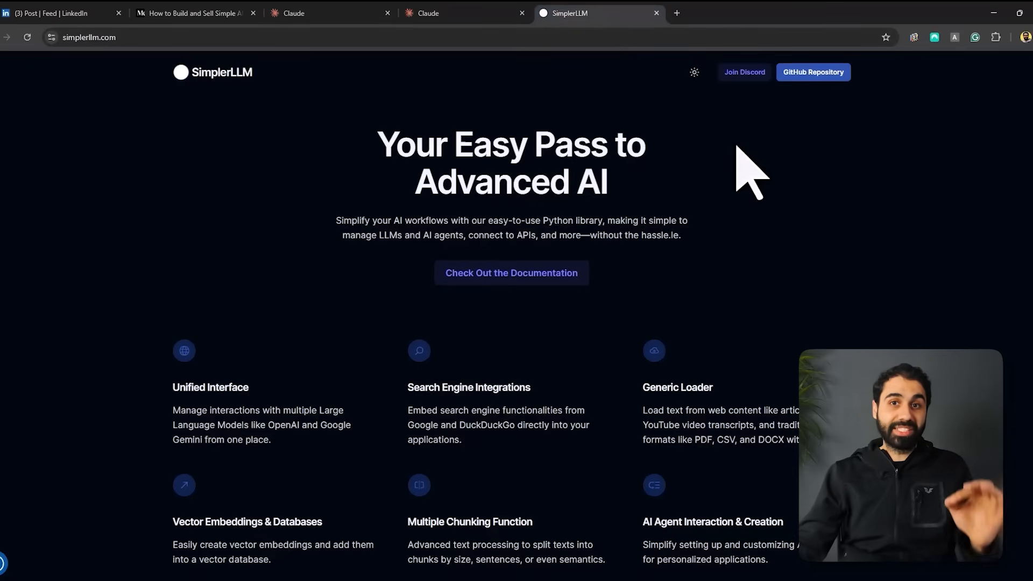
pyautogui.moveTo(284, 135)
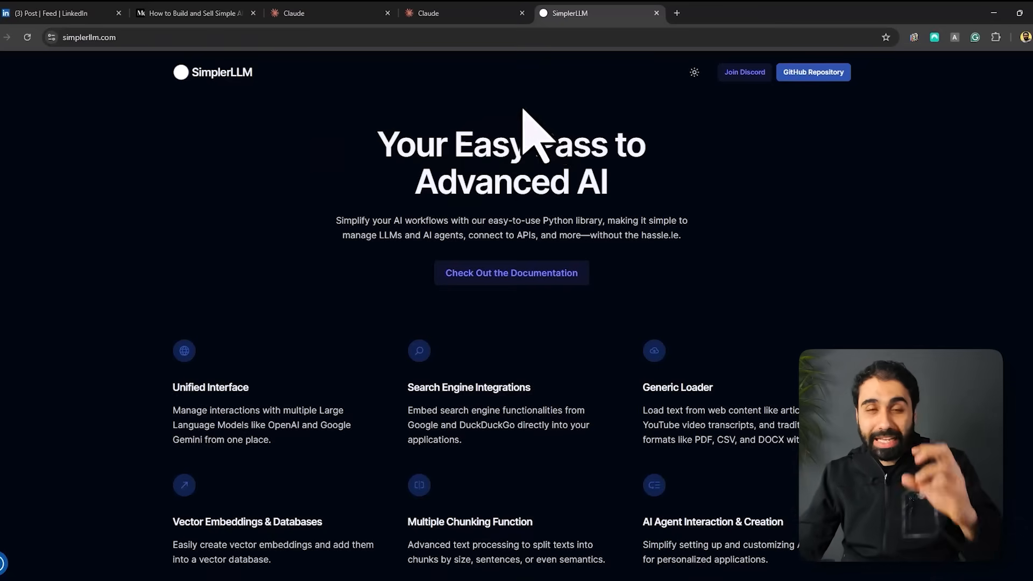
# Step: Switch to the LinkedIn LLM Router post, scroll it, and enlarge its routing diagram
pyautogui.click(59, 12)
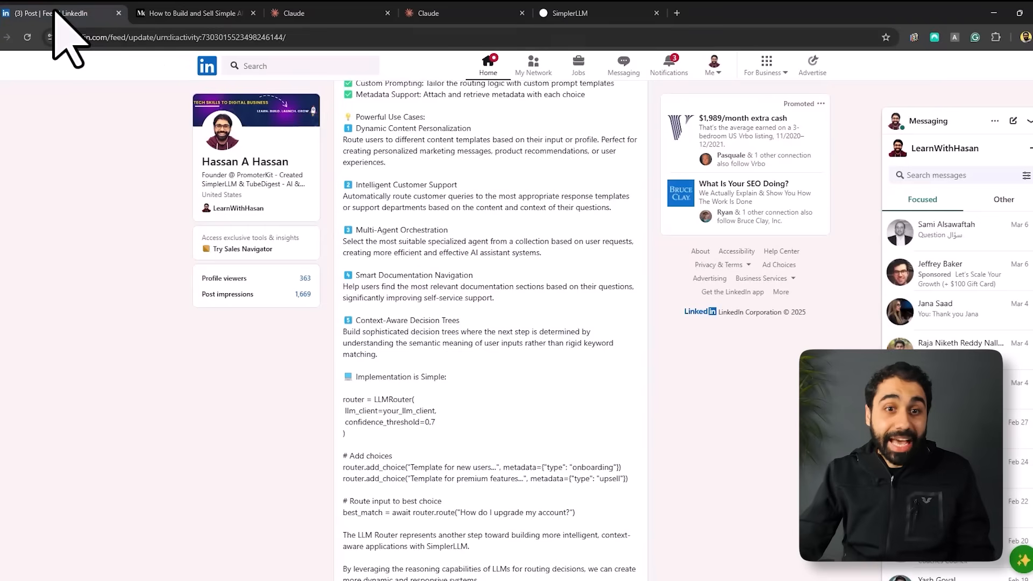
pyautogui.scroll(-3)
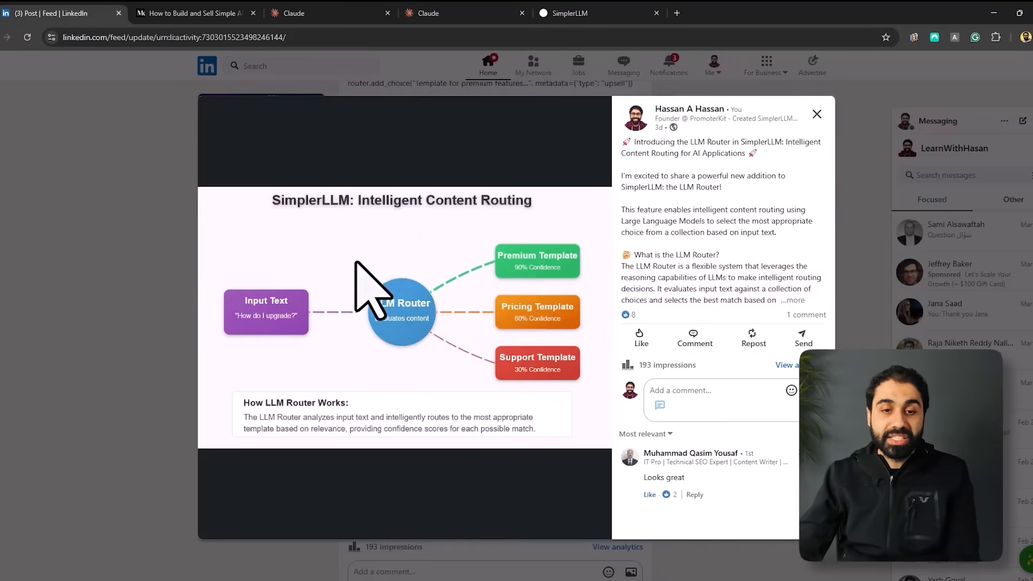
pyautogui.moveTo(461, 323)
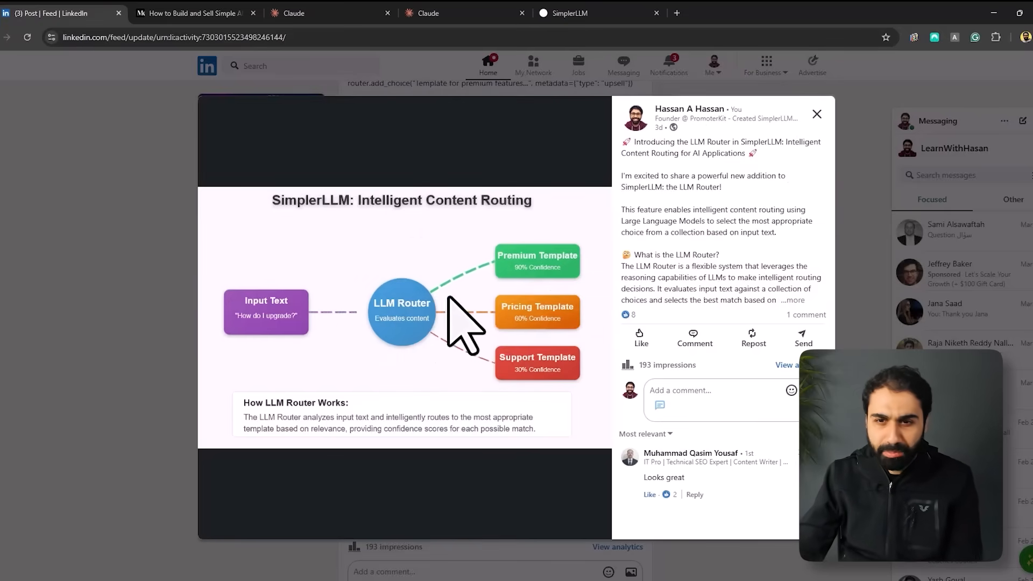
pyautogui.moveTo(716, 234)
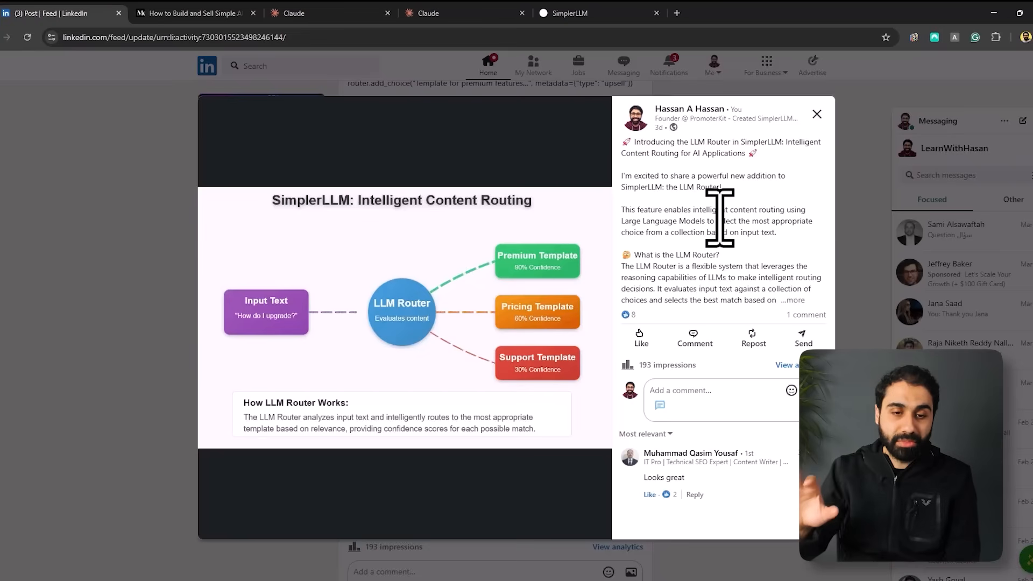
pyautogui.moveTo(421, 362)
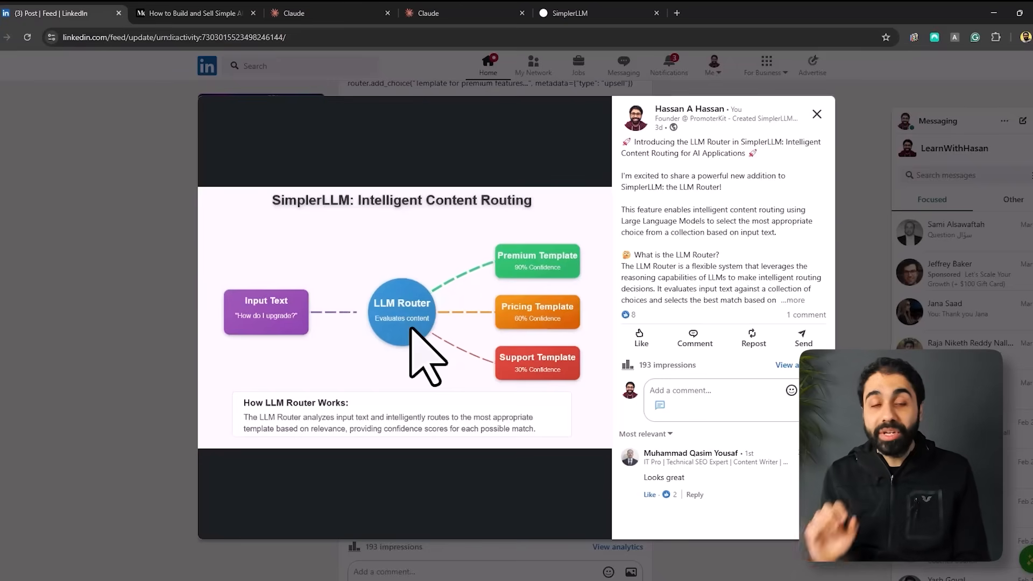
pyautogui.click(330, 12)
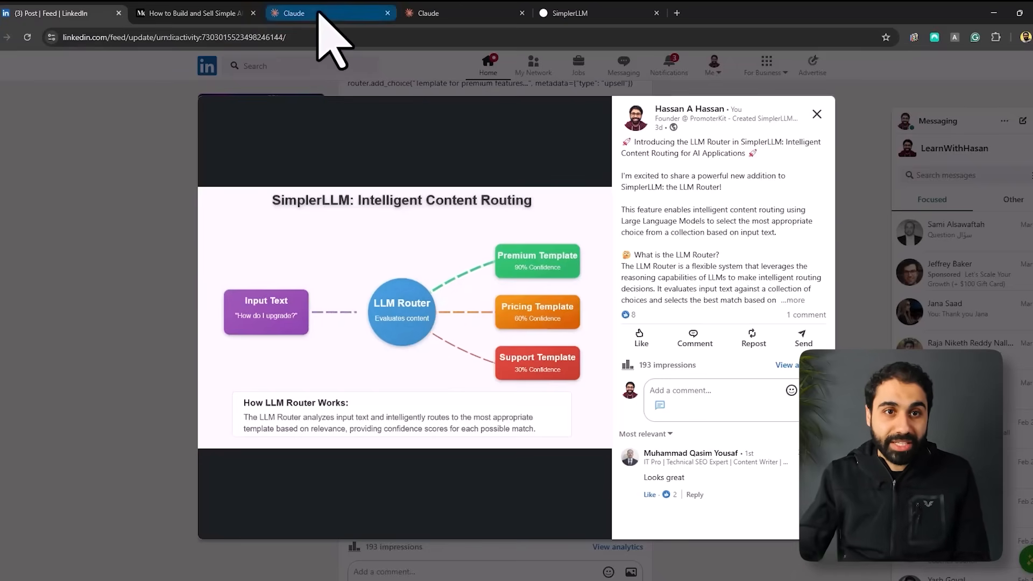
# Step: Return to the Claude tab showing the Tweet Generator project's chats and knowledge files
pyautogui.click(330, 13)
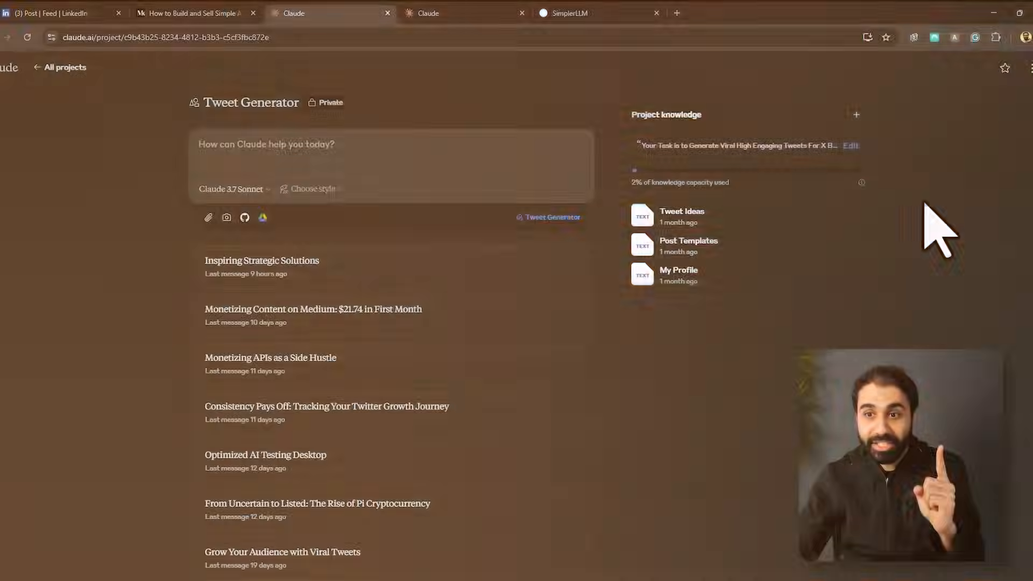
pyautogui.click(679, 275)
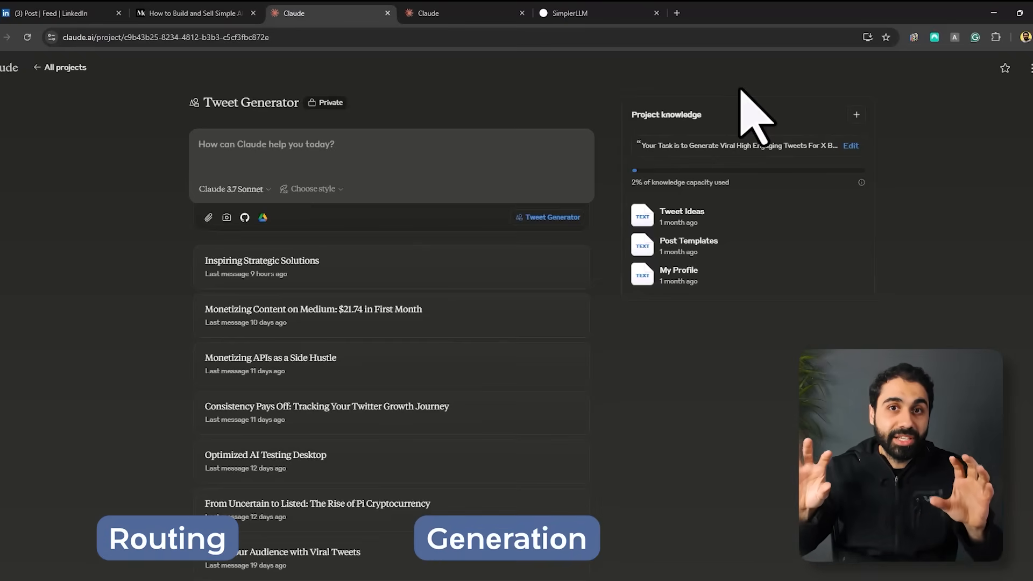
pyautogui.moveTo(461, 105)
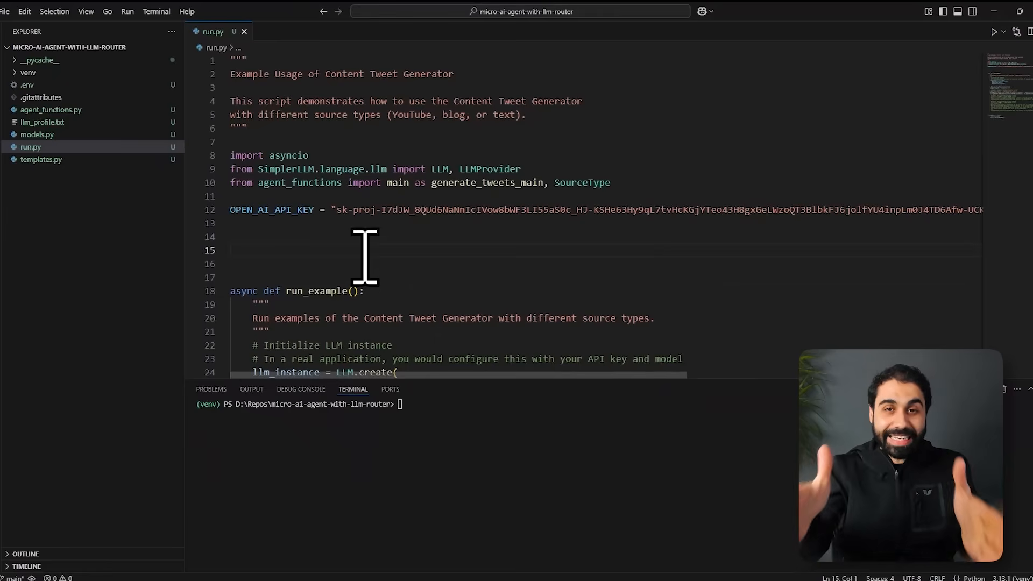
# Step: Scroll through llm_profile.txt, then select the llm_profile_path variable in run.py
pyautogui.scroll(-3)
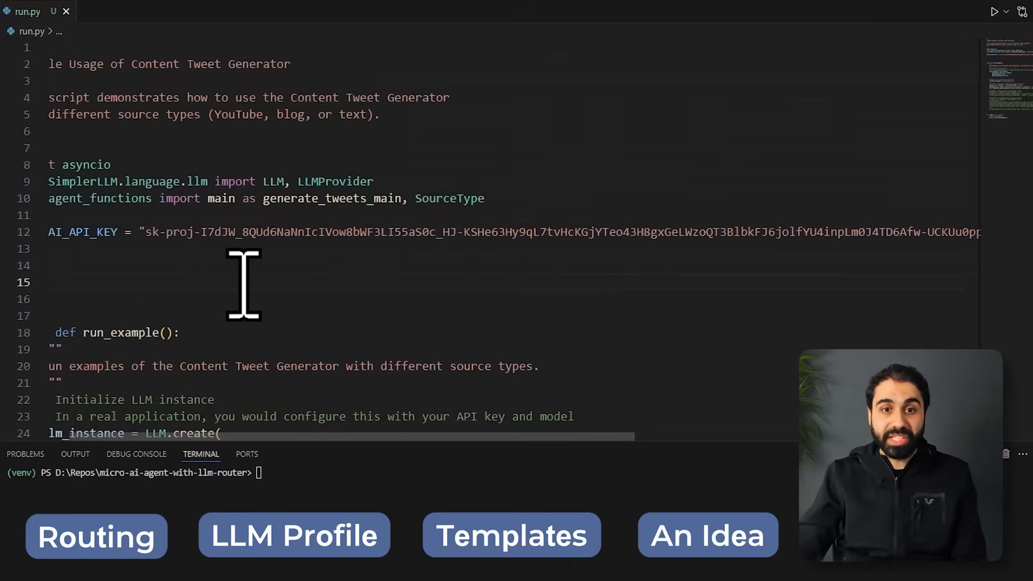
pyautogui.scroll(-3)
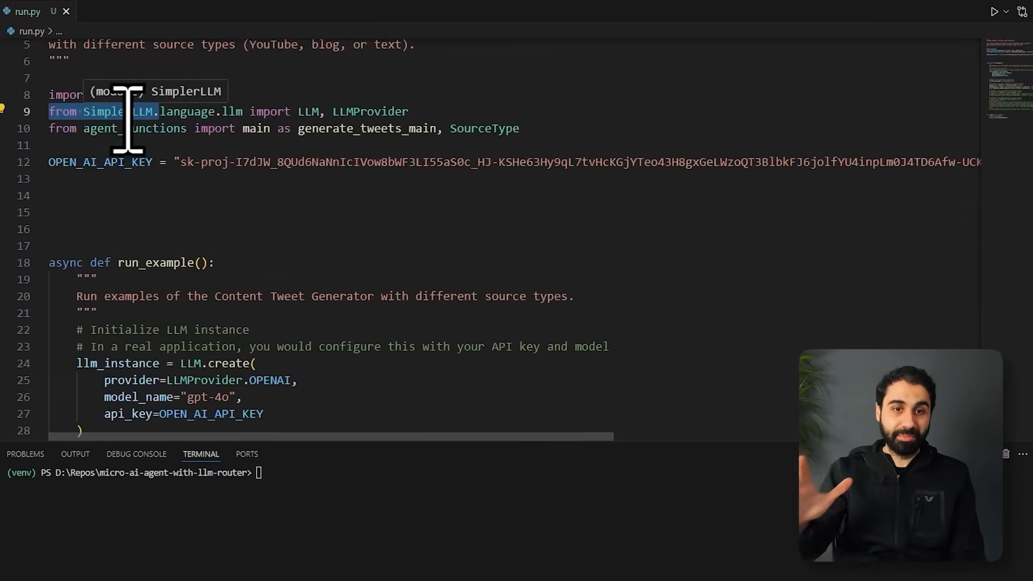
pyautogui.scroll(-3)
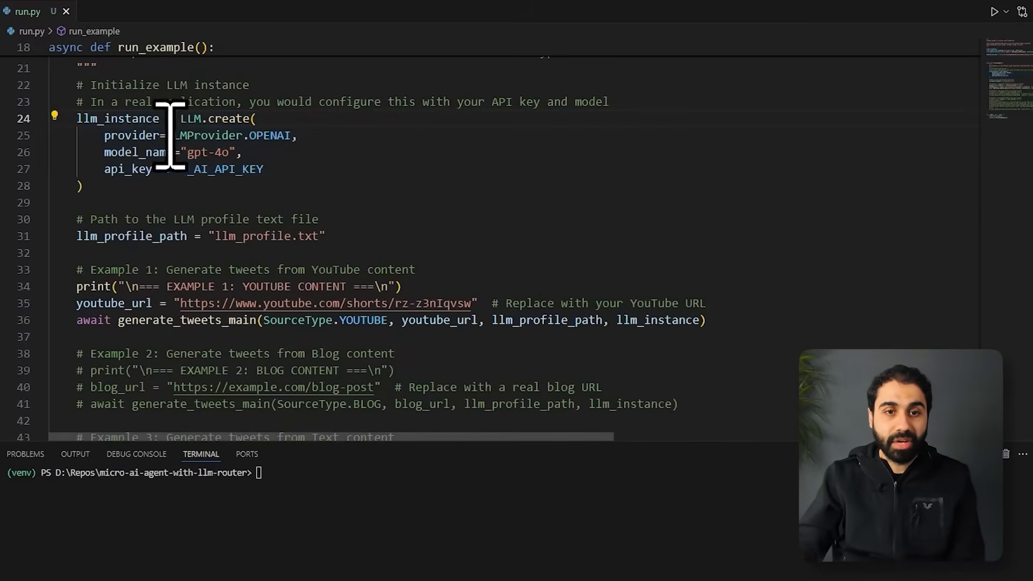
pyautogui.scroll(-3)
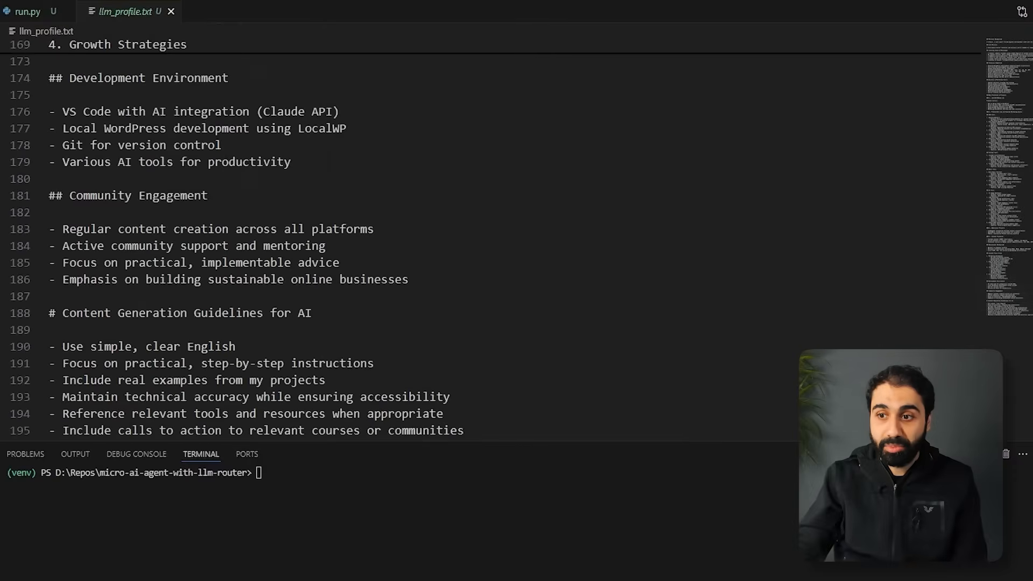
pyautogui.click(26, 11)
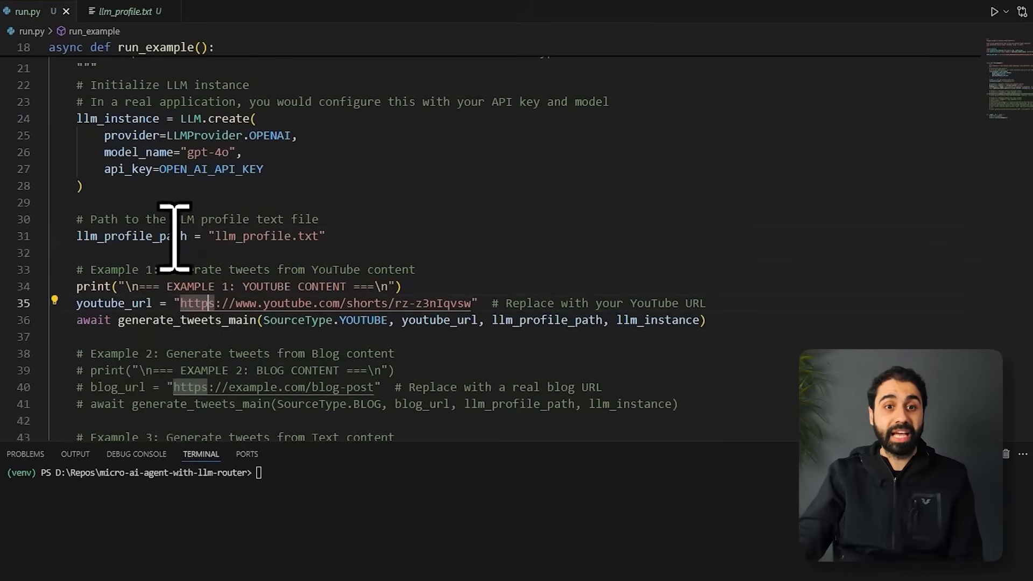
pyautogui.doubleClick(132, 236)
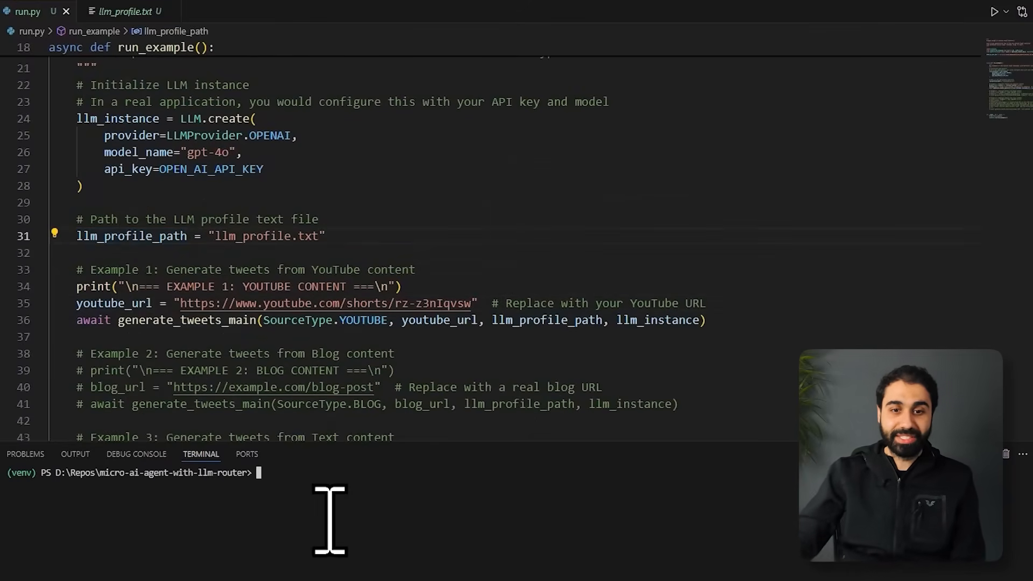
# Step: Enlarge the terminal panel and run python run.py to see generated tweets
pyautogui.moveTo(420, 453); pyautogui.dragTo(421, 396)
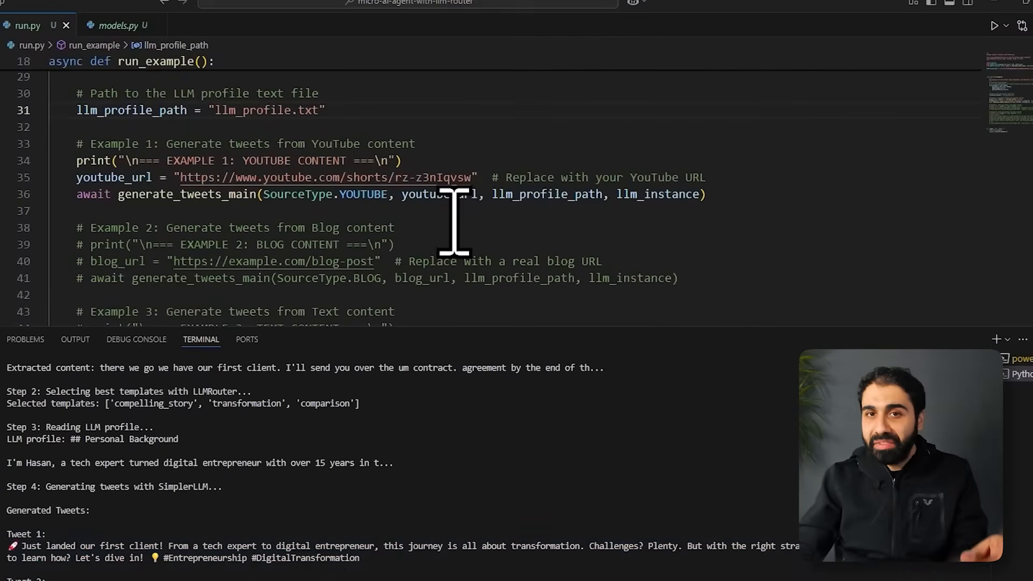
# Step: From the Explorer, review llm_profile.txt and templates.py, then open agent_functions.py
pyautogui.click(11, 29)
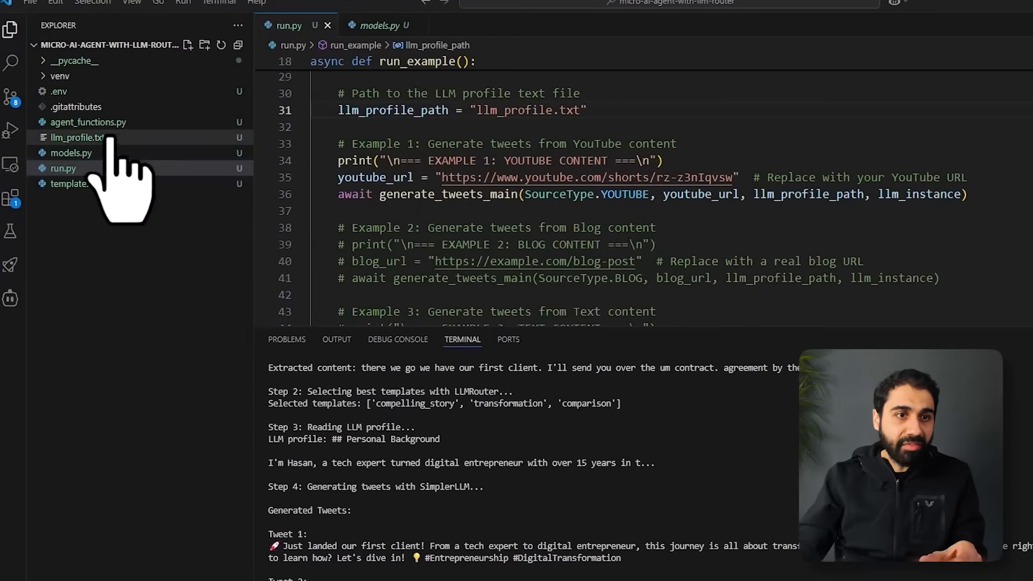
pyautogui.doubleClick(75, 138)
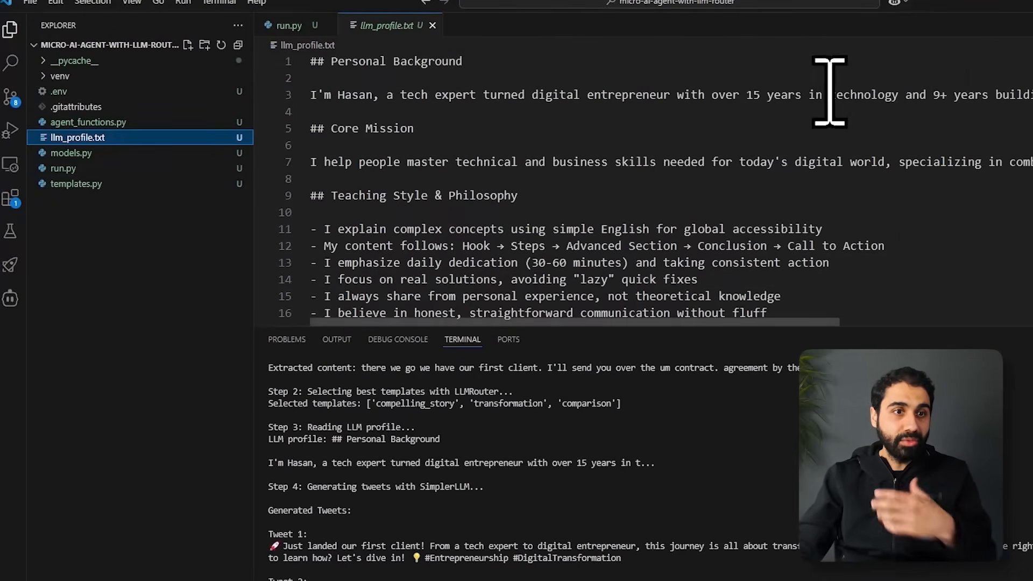
pyautogui.click(76, 183)
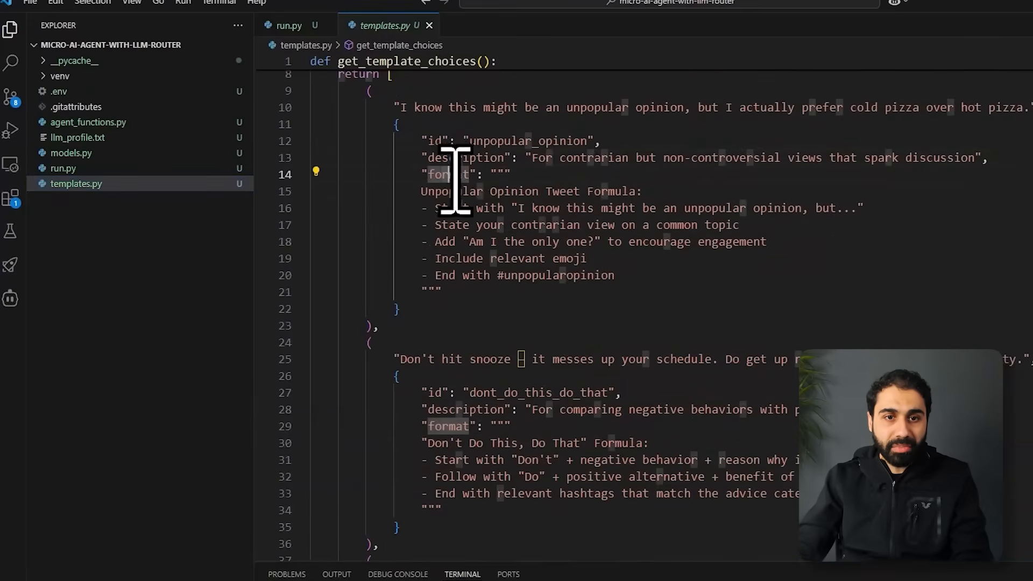
pyautogui.scroll(-3)
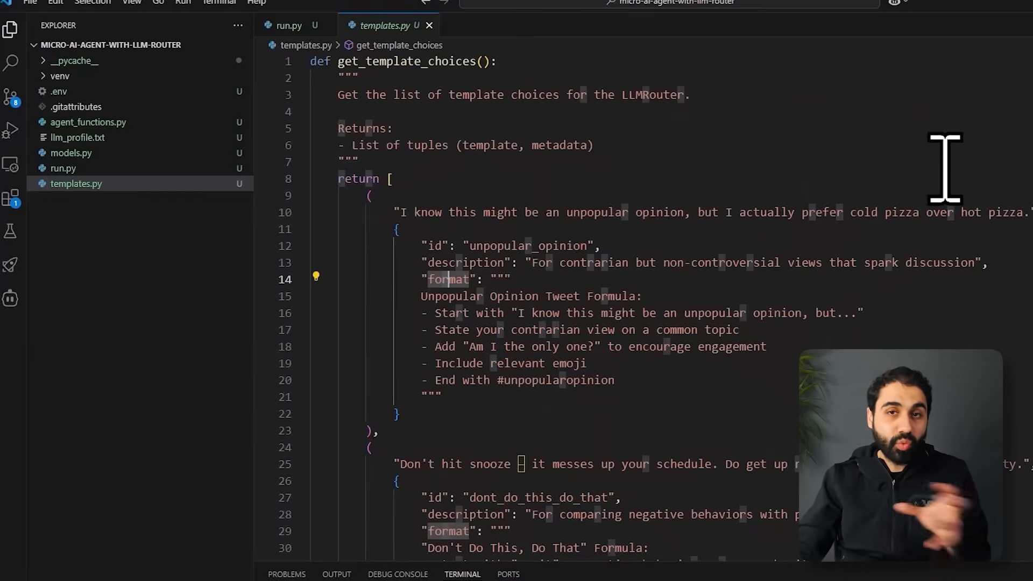
pyautogui.moveTo(447, 145)
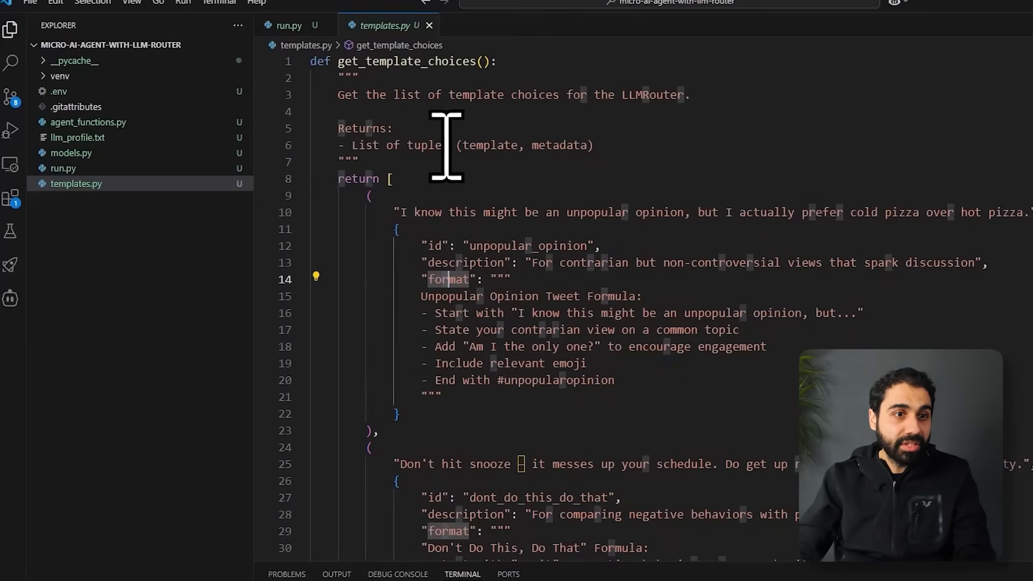
pyautogui.click(88, 122)
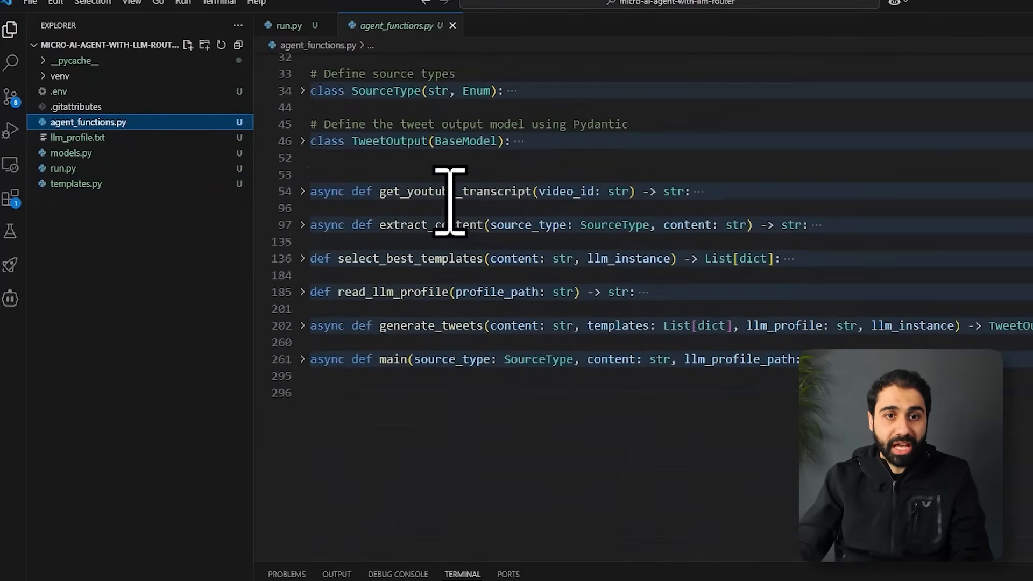
pyautogui.doubleClick(422, 191)
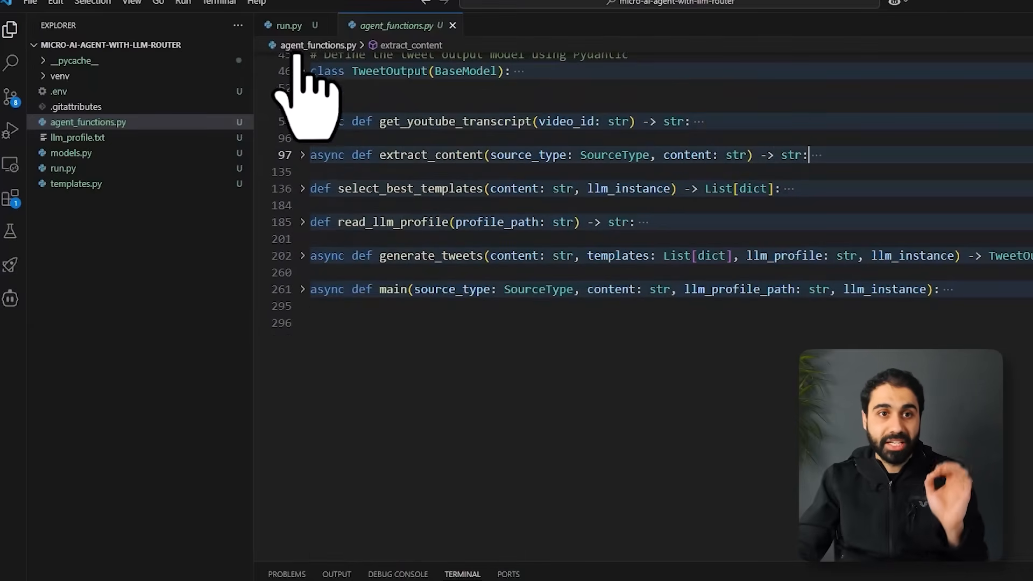
pyautogui.click(286, 25)
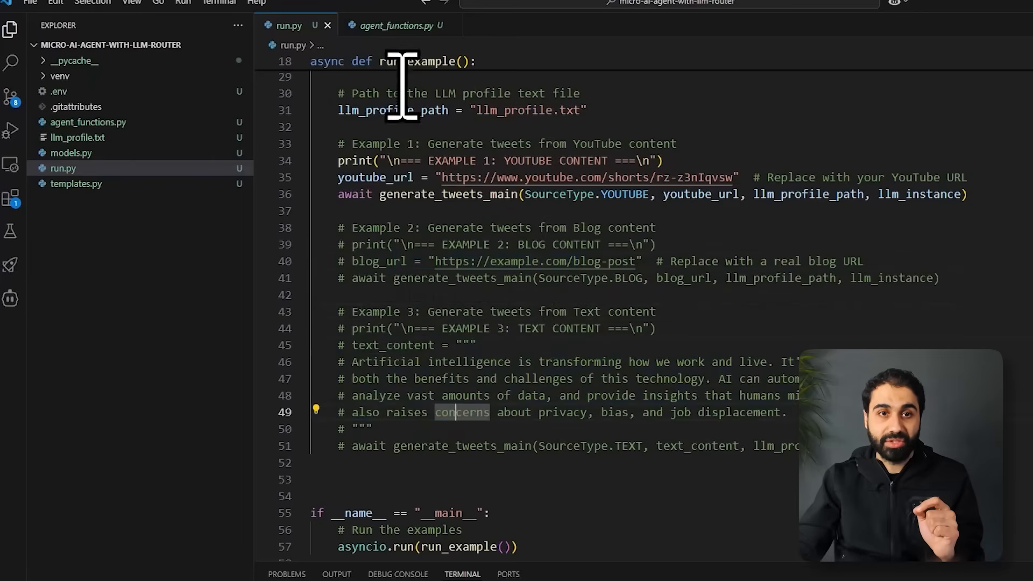
pyautogui.click(396, 26)
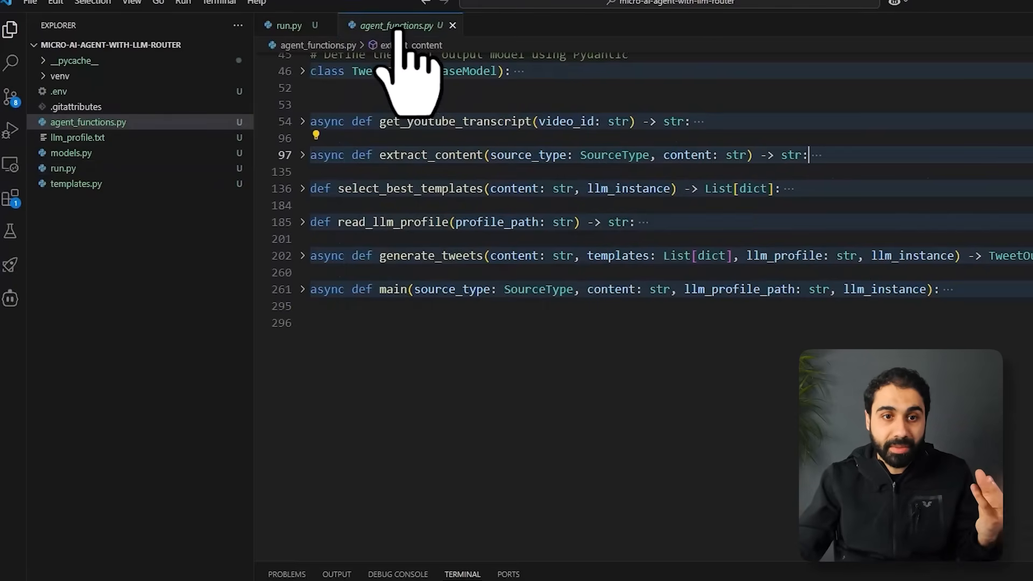
pyautogui.click(302, 222)
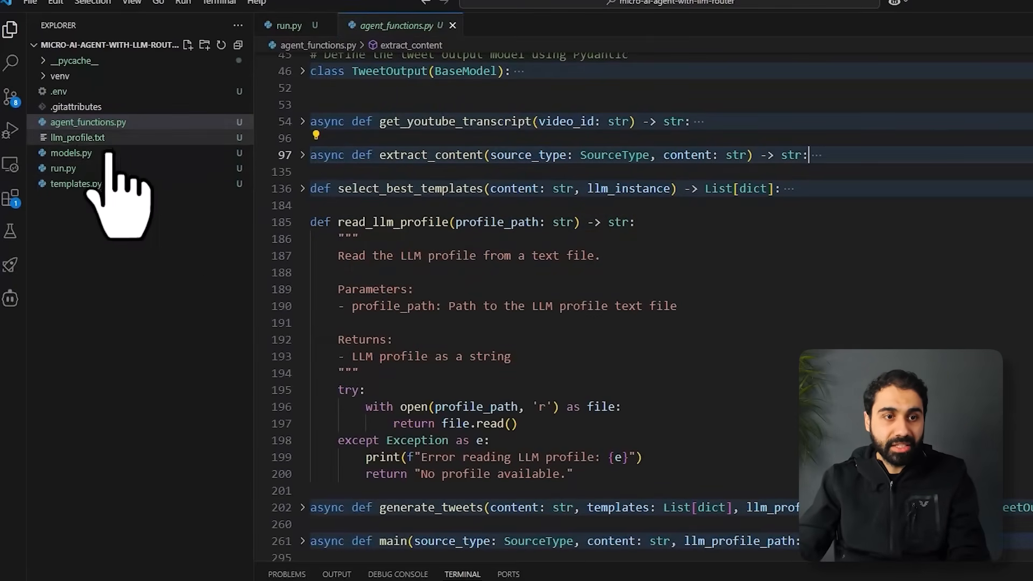
pyautogui.click(302, 223)
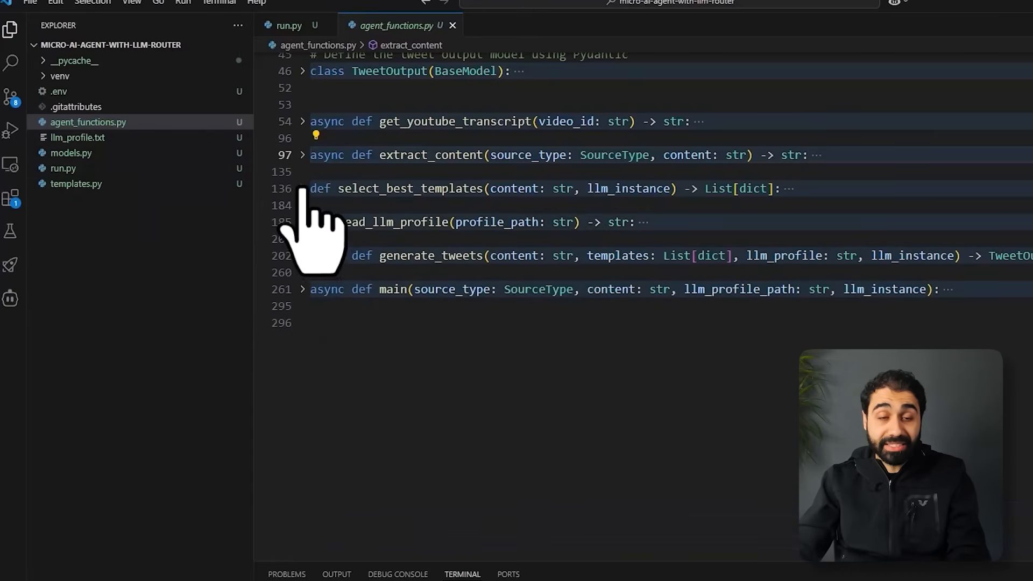
pyautogui.click(302, 189)
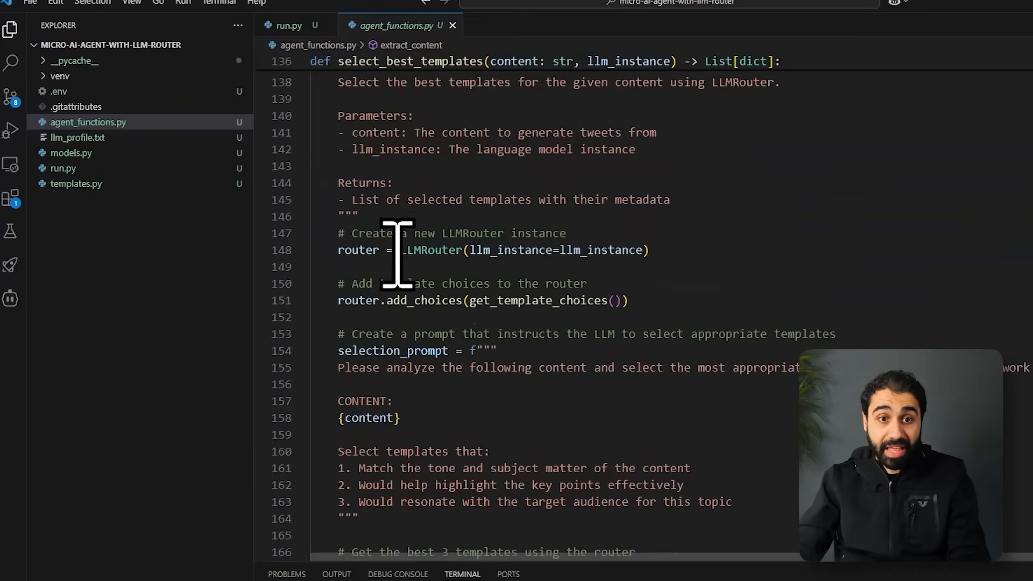
pyautogui.moveTo(428, 250)
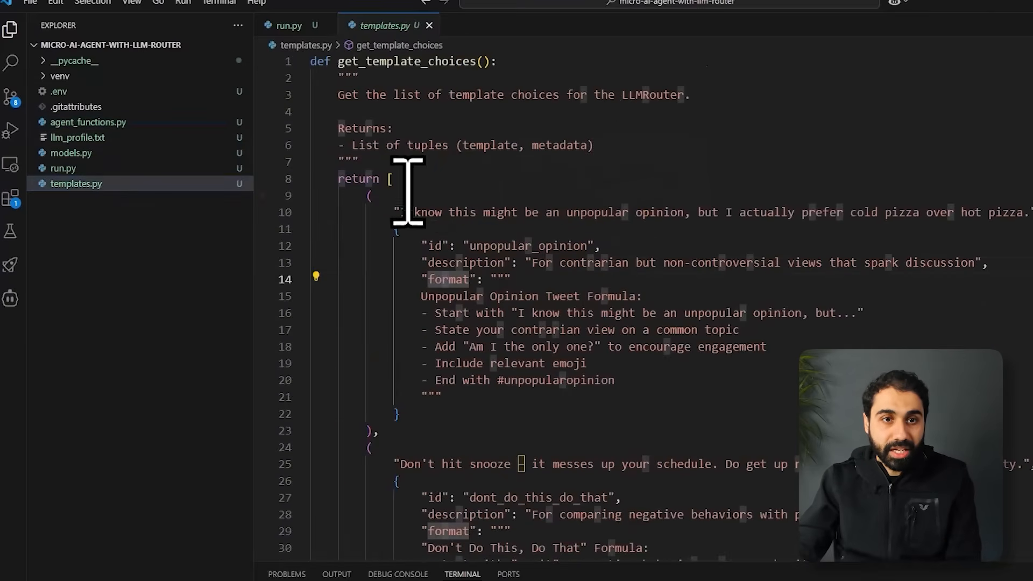
pyautogui.click(88, 122)
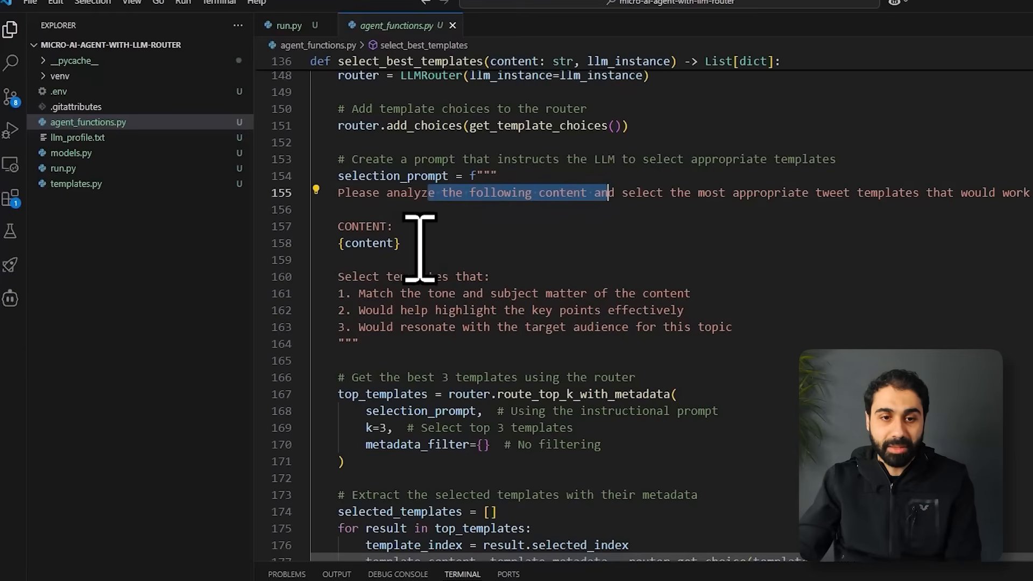
pyautogui.scroll(-3)
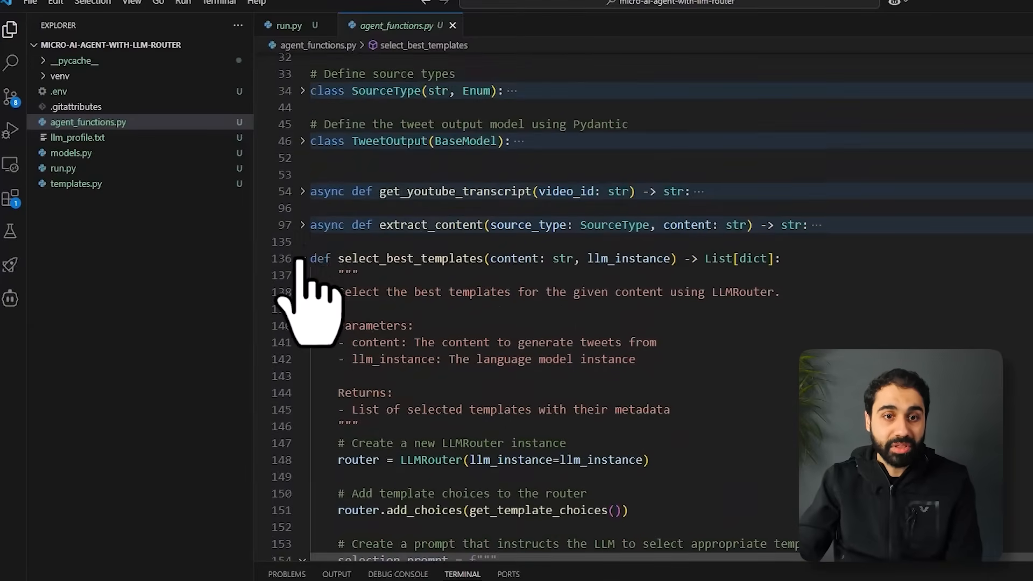
pyautogui.click(303, 258)
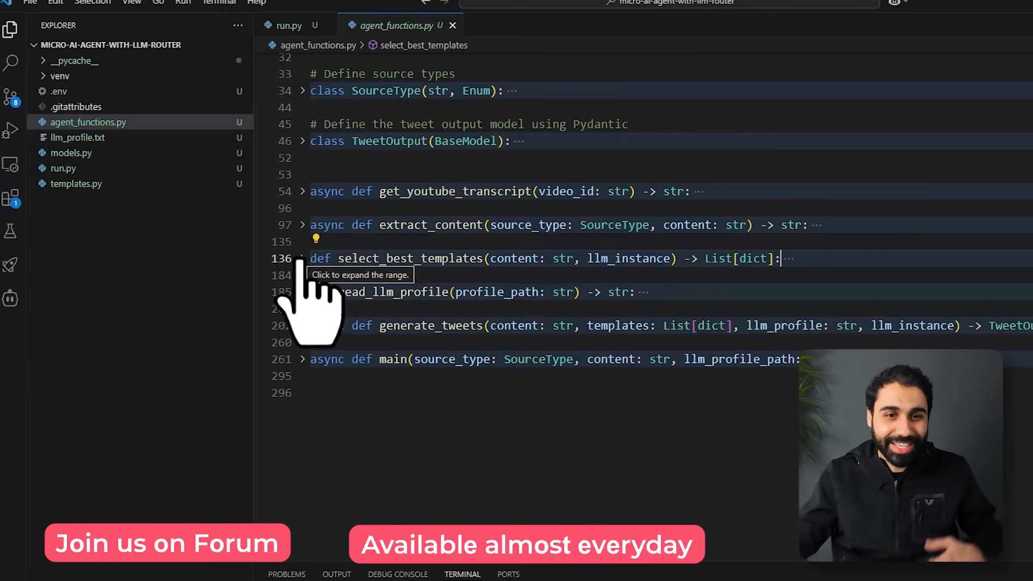
# Step: Expand the main function and scroll through its five processing steps
pyautogui.click(302, 359)
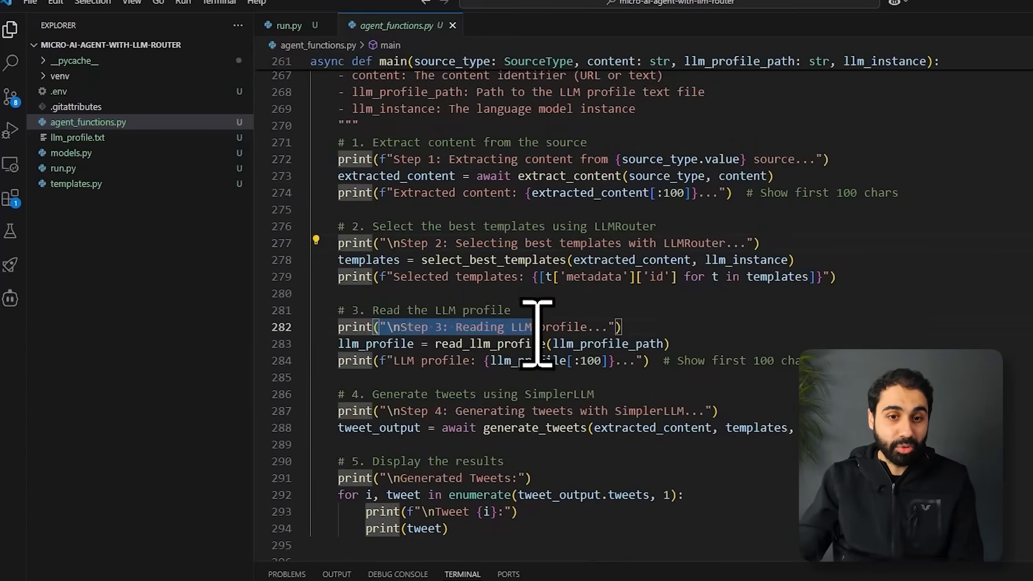
pyautogui.scroll(-3)
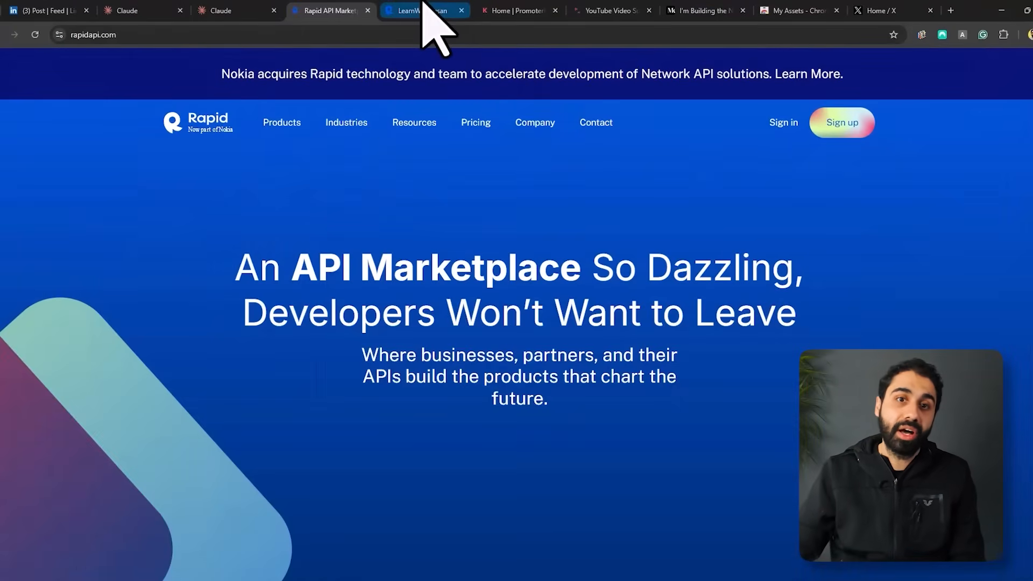
# Step: Switch to the LearnWithHasan RapidAPI profile and scroll through its published APIs
pyautogui.click(422, 11)
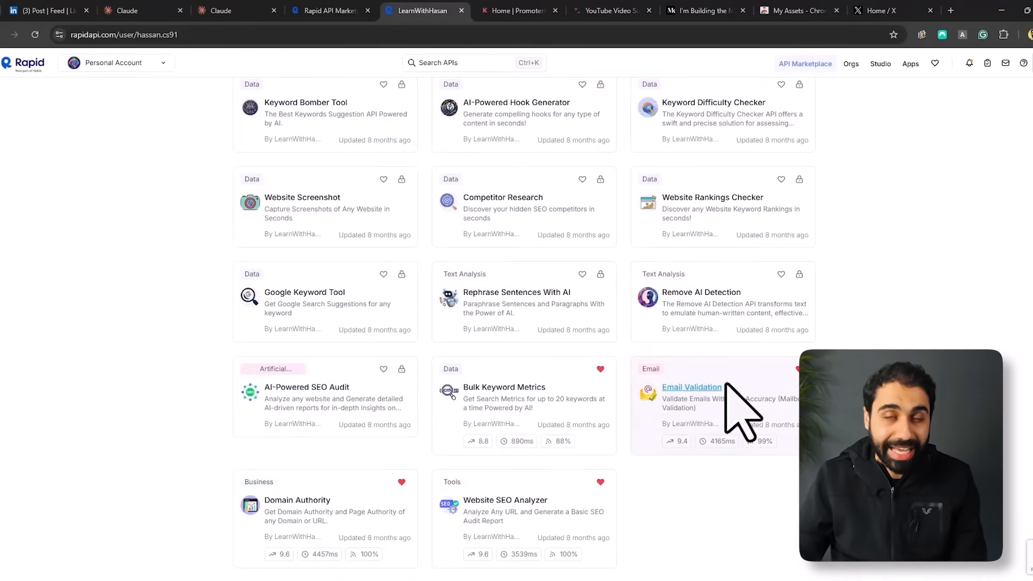
pyautogui.scroll(3)
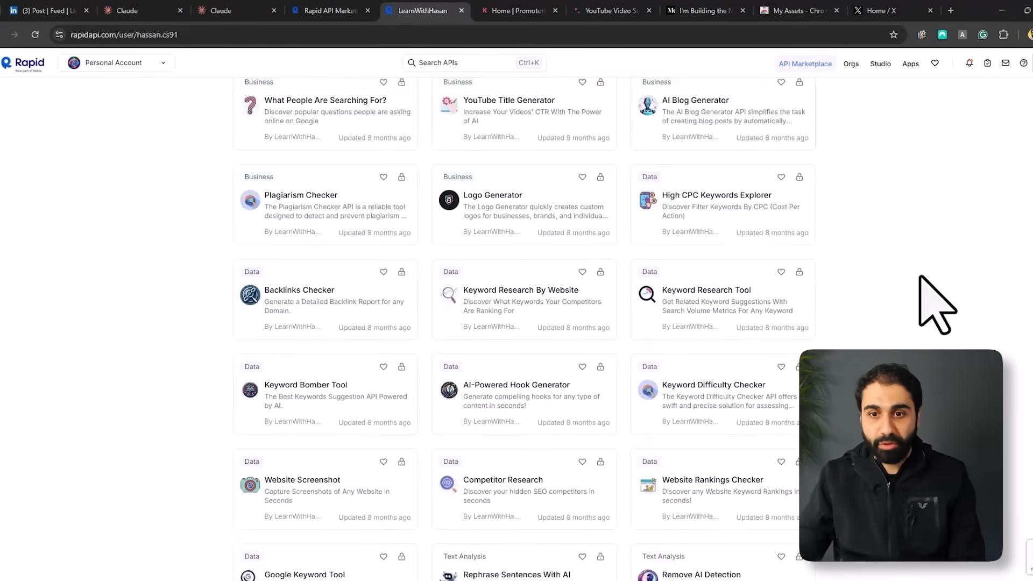
pyautogui.scroll(-3)
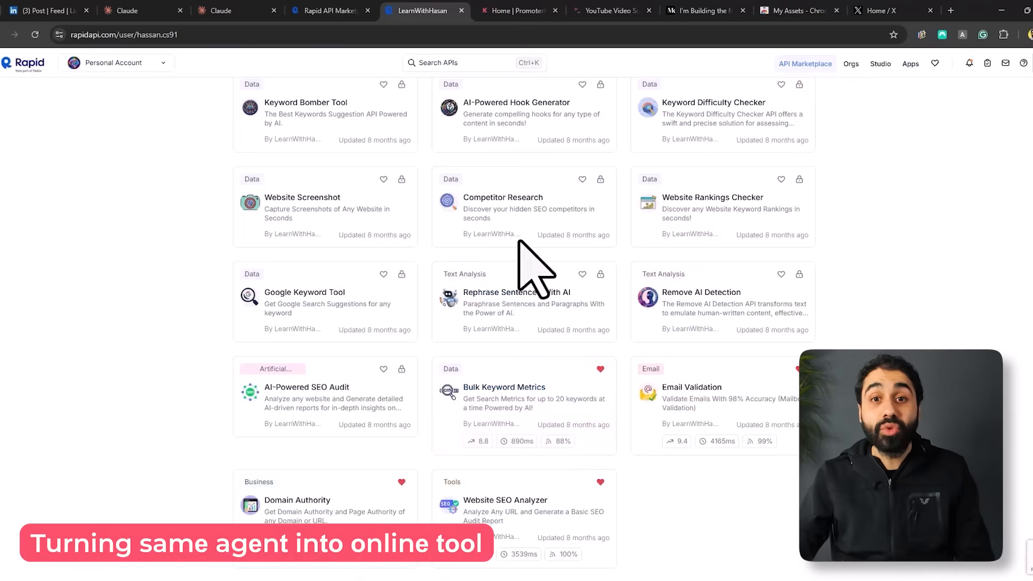
# Step: Tour PromoterKit's Tools catalog and AI Image Generator, then view the WordPress dashboard
pyautogui.click(518, 11)
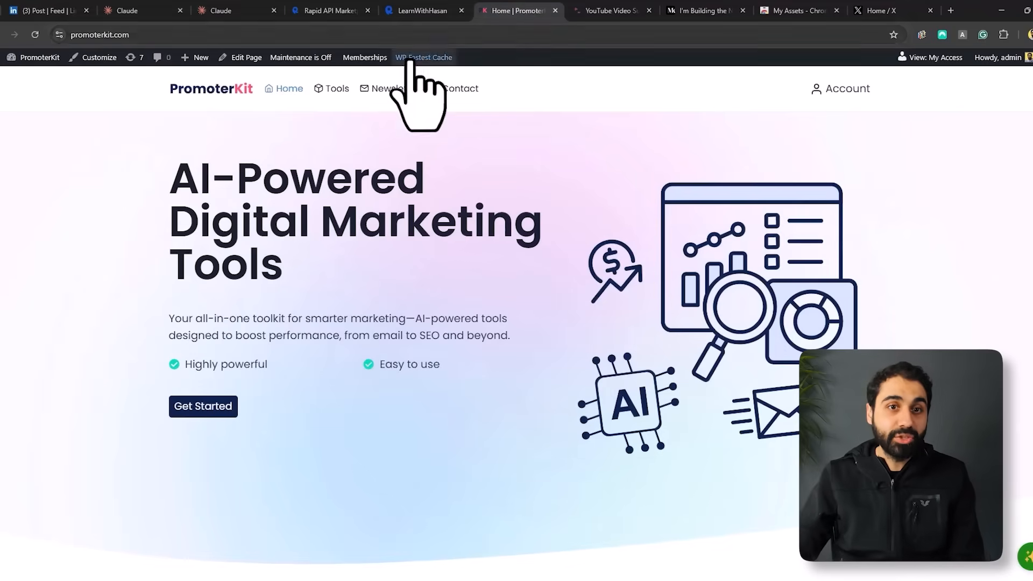
pyautogui.click(336, 88)
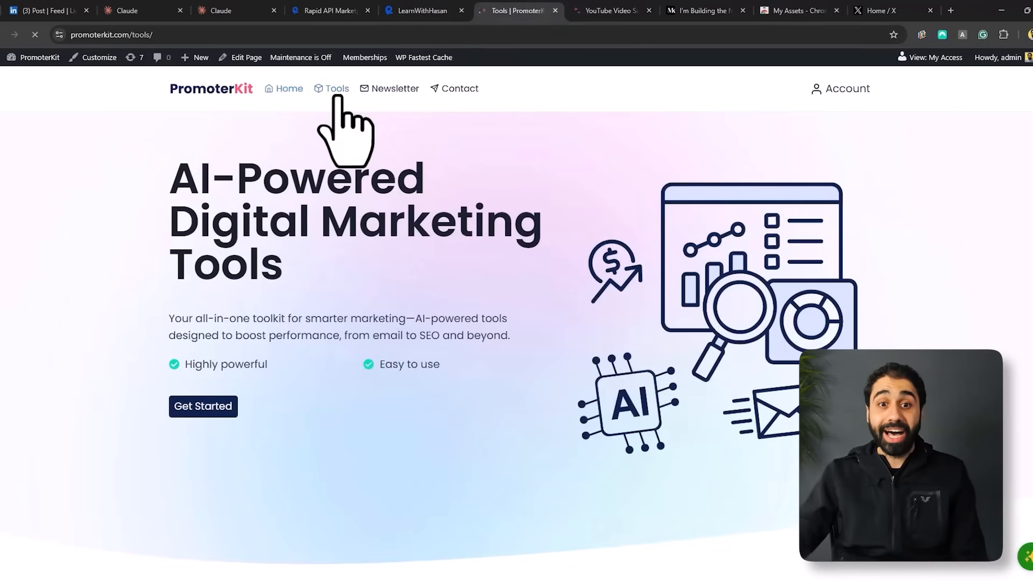
pyautogui.click(335, 88)
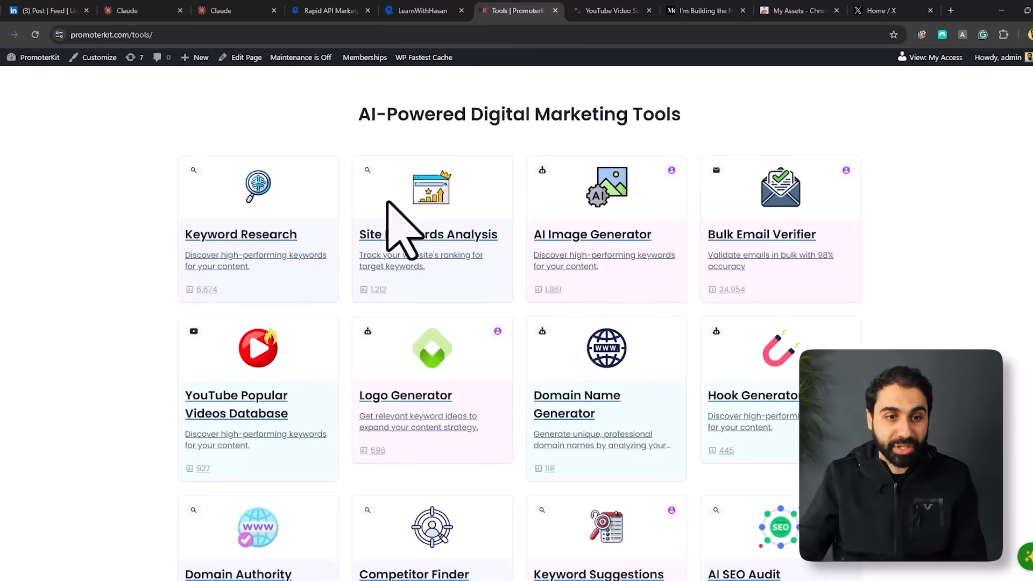
pyautogui.click(592, 233)
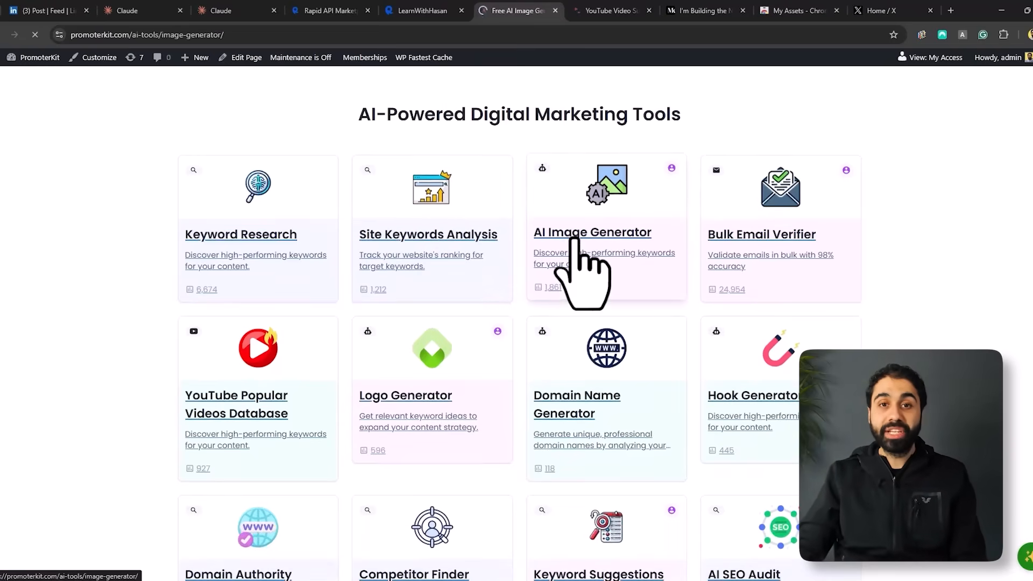
pyautogui.click(593, 232)
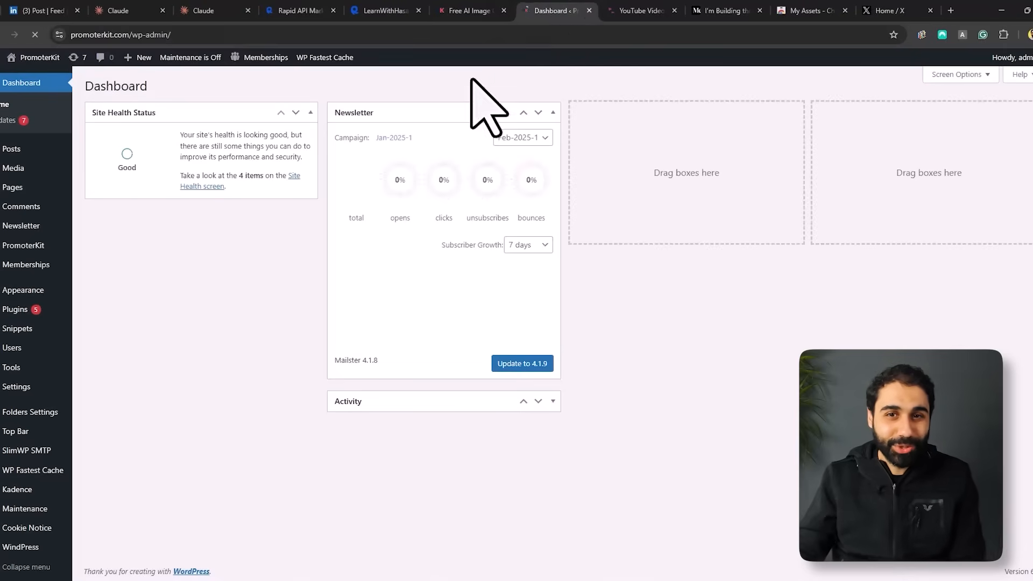
# Step: Generate an AI image from the prompt 'a cute cat' and view the result
pyautogui.click(469, 11)
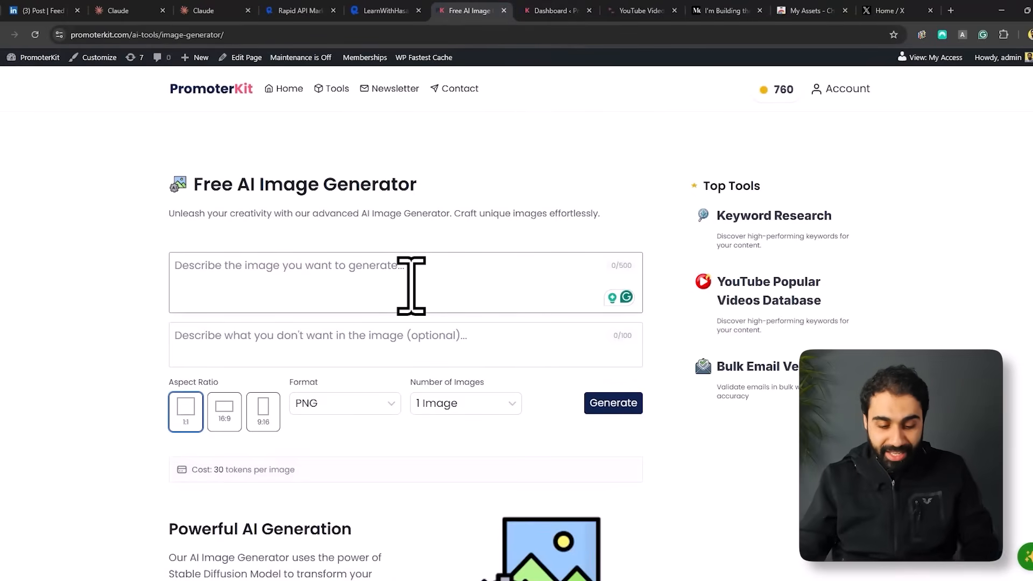
pyautogui.write('a cur')
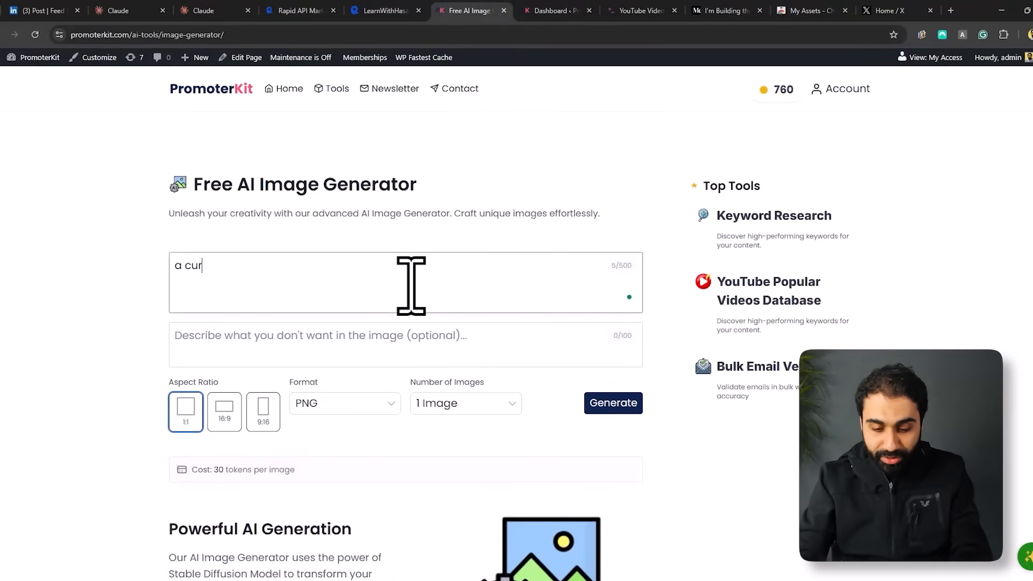
pyautogui.click(612, 403)
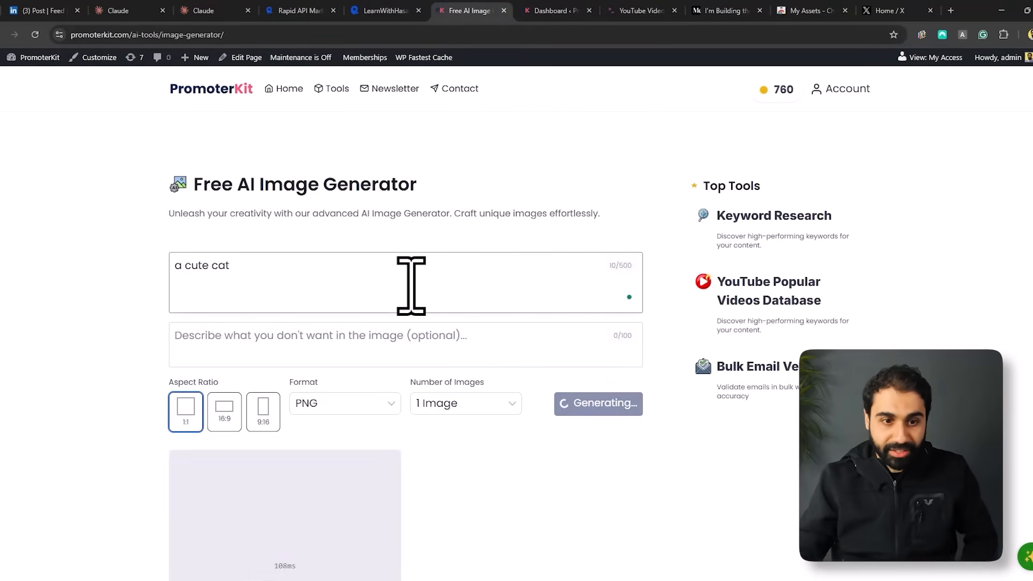
pyautogui.scroll(-3)
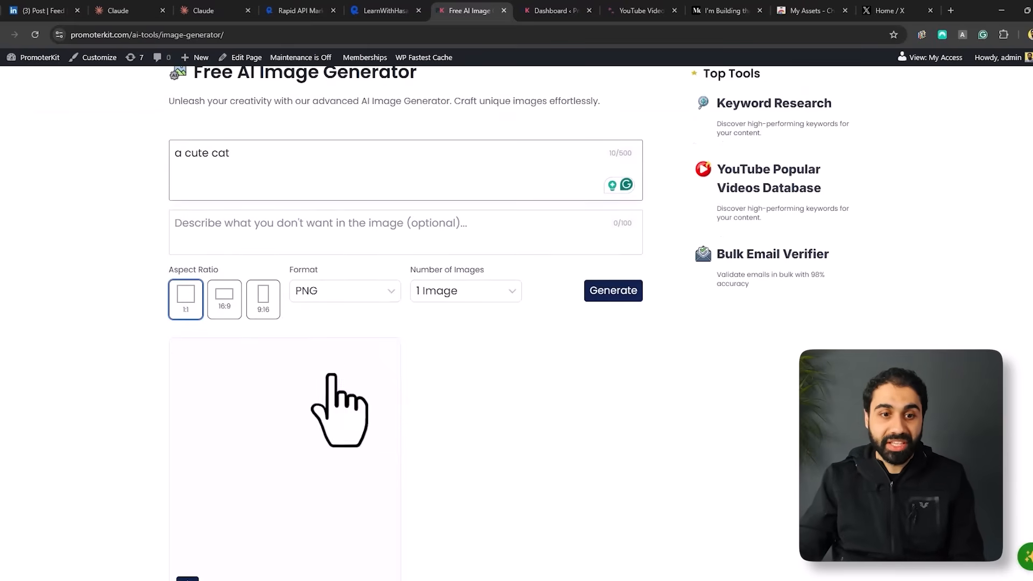
pyautogui.click(612, 291)
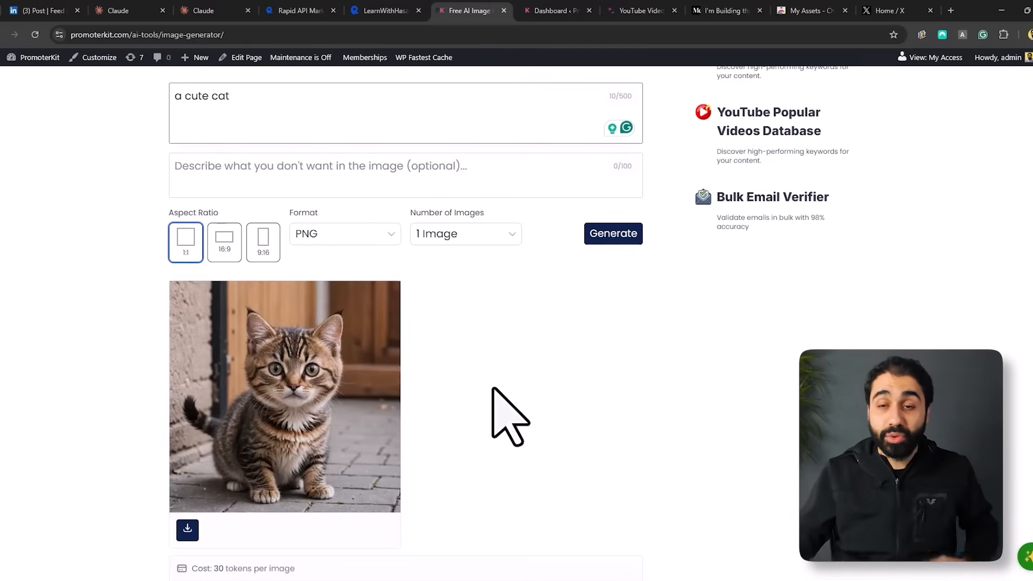
# Step: Skim the Medium article about building TubeDigest, then return to TubeDigest's homepage
pyautogui.click(639, 10)
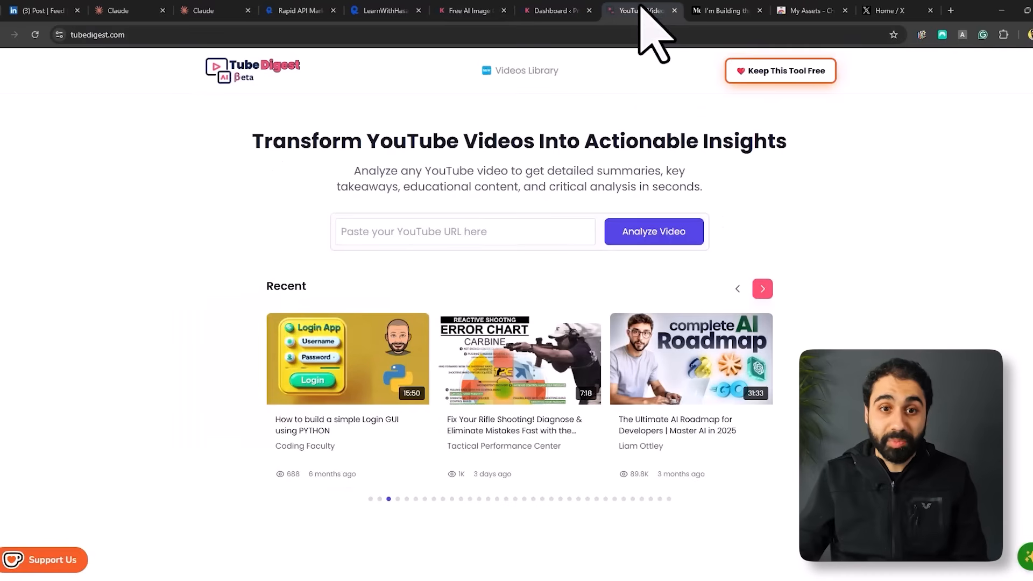
pyautogui.moveTo(258, 109)
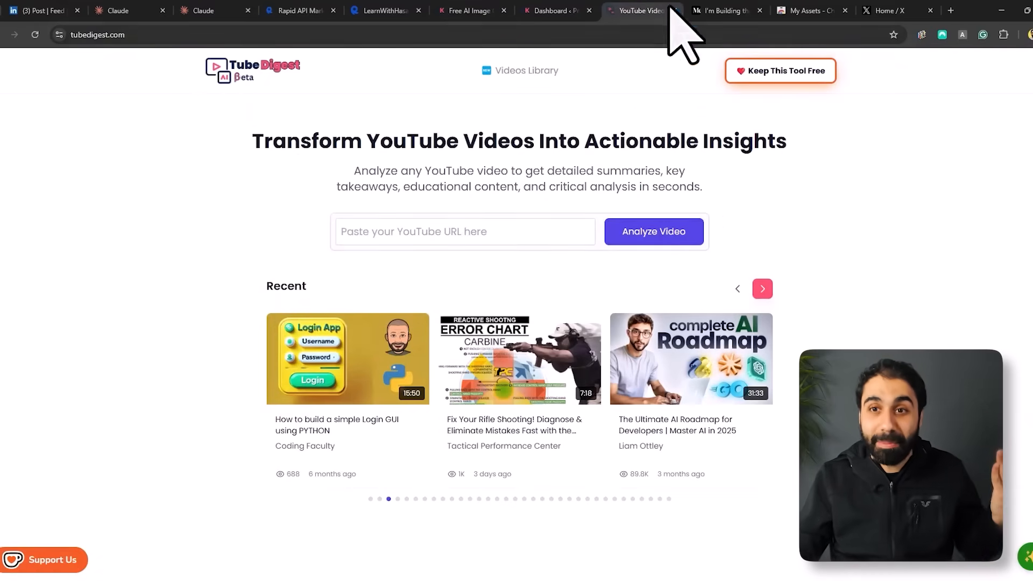
pyautogui.click(722, 11)
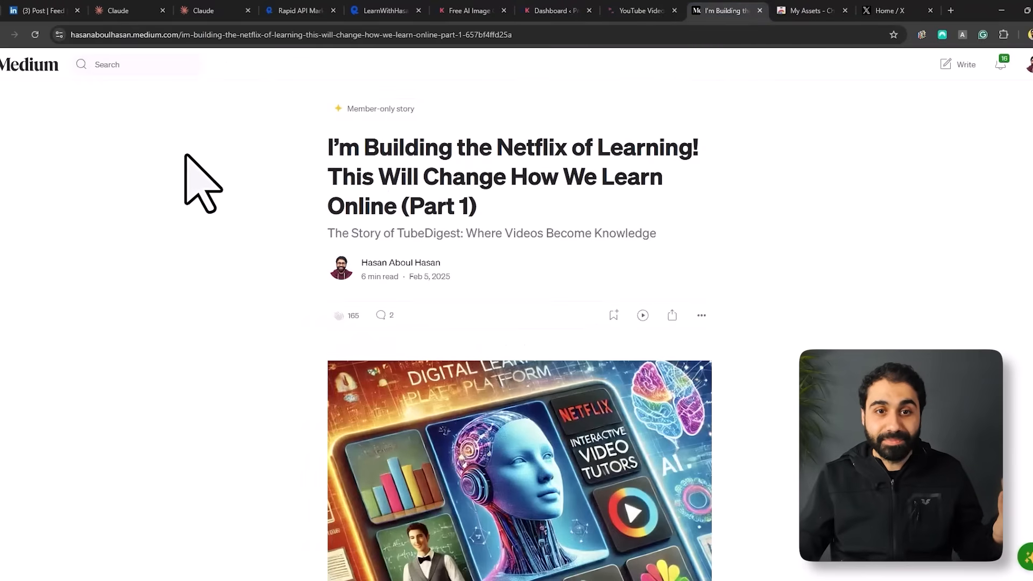
pyautogui.scroll(-3)
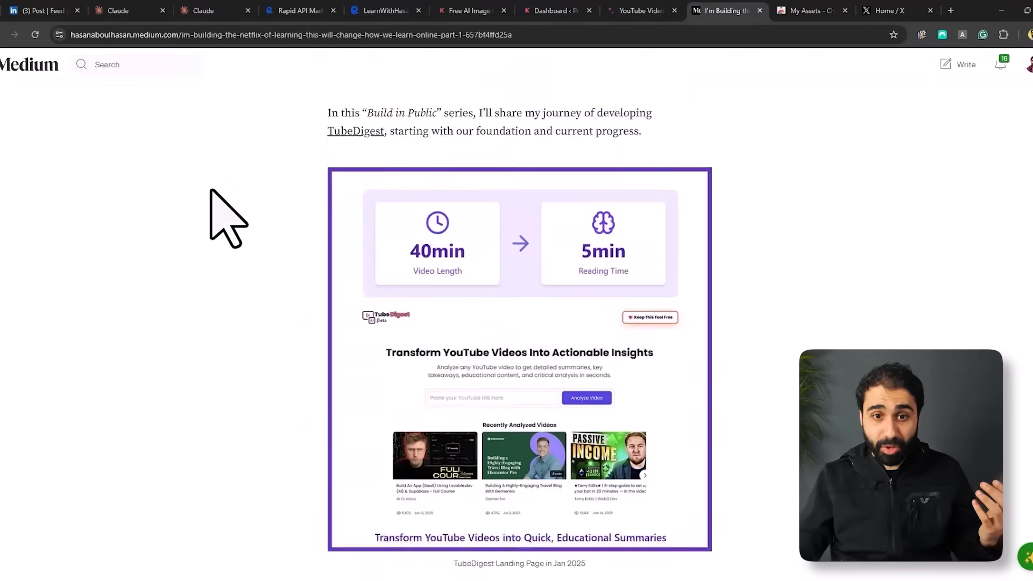
pyautogui.click(639, 11)
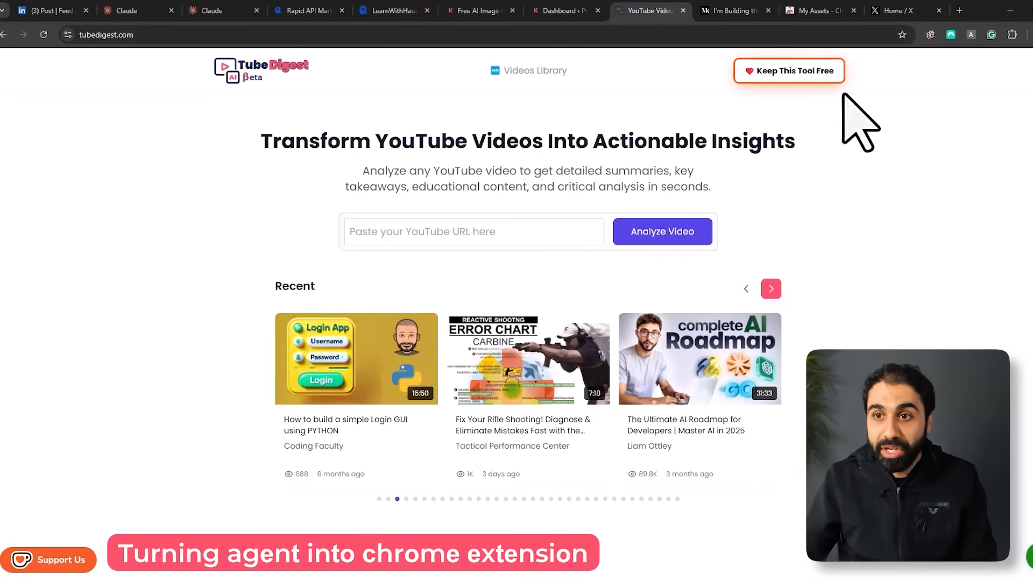
# Step: Draft and clear a reply on X to the lyrics tweet, then view the My Assets listing
pyautogui.click(902, 11)
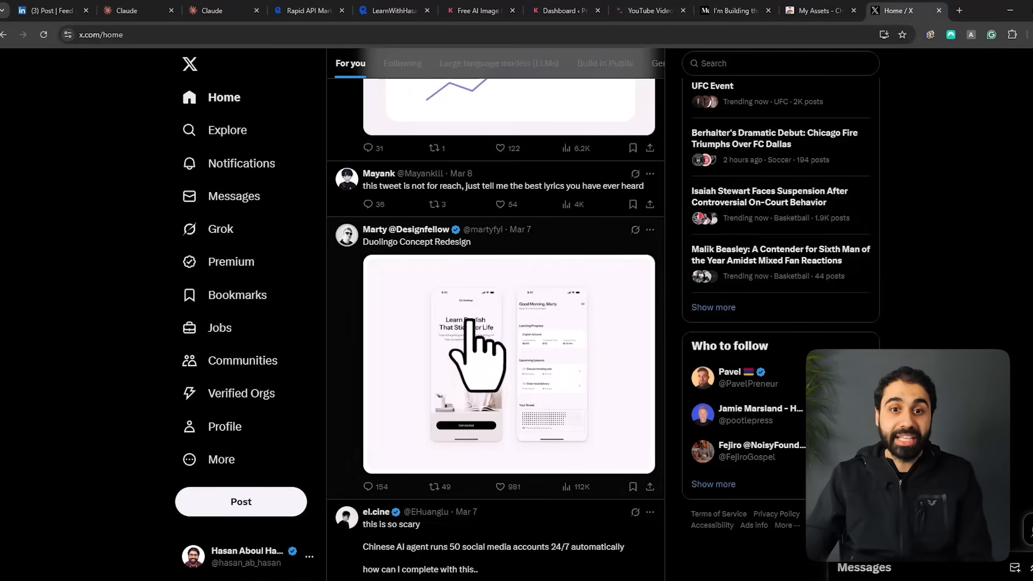
pyautogui.click(368, 204)
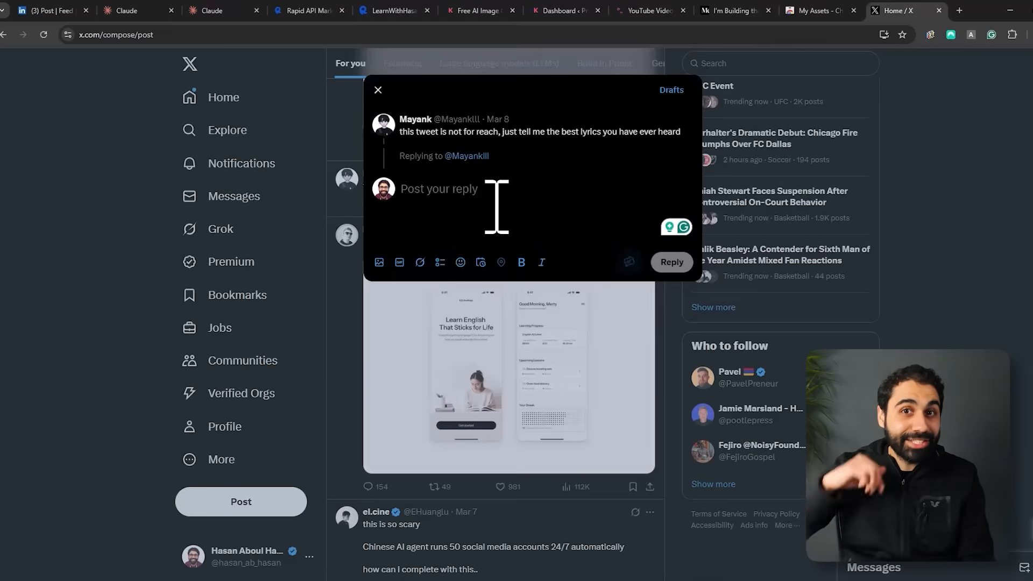
pyautogui.write('Been coding for 15 years, but nothing hits quite like "All we have to decide is what to do with the time that is given us" - Tolkien knew life\'s algorithm better than any programming language I\'ve learned')
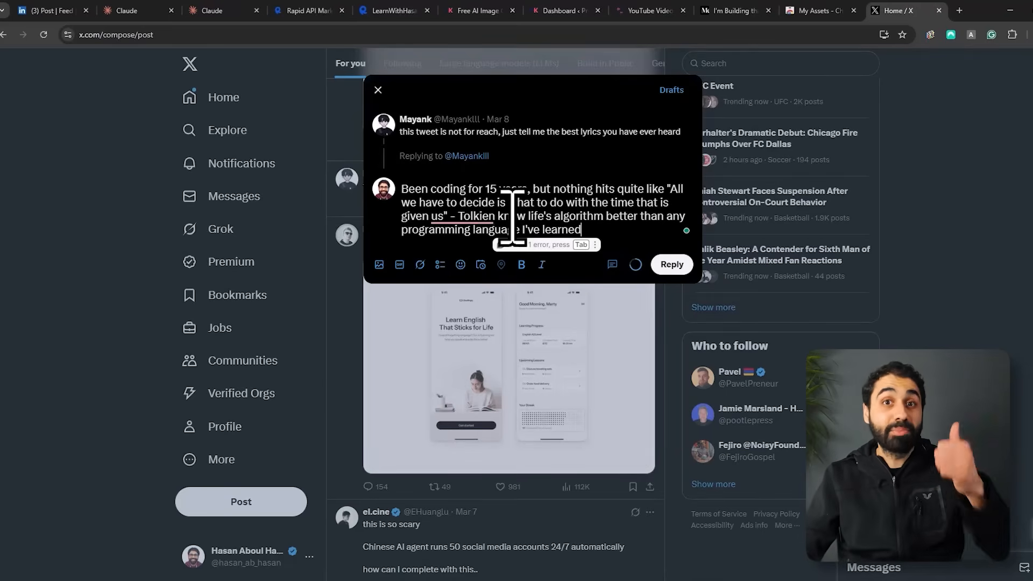
pyautogui.doubleClick(561, 229)
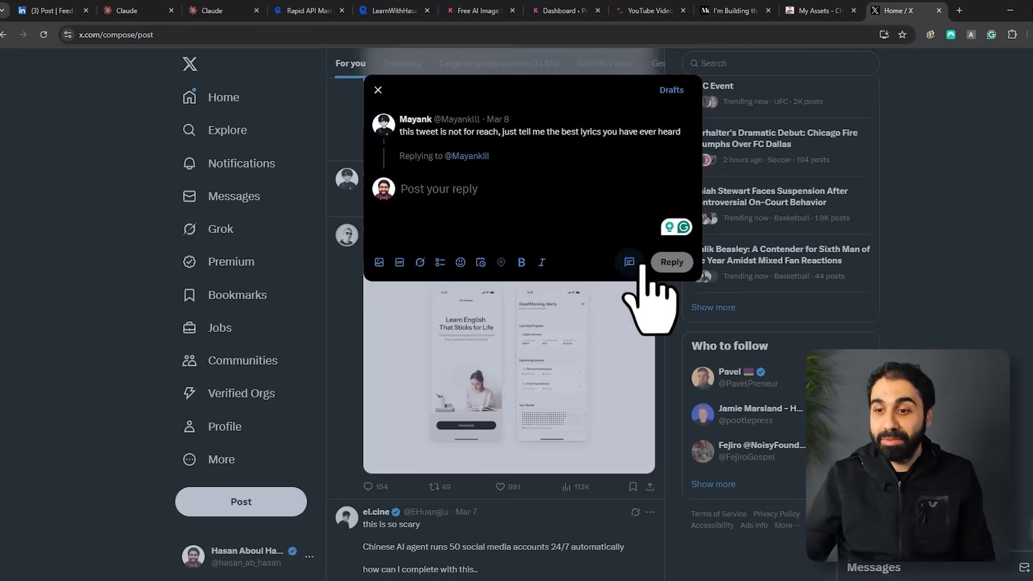
pyautogui.click(817, 10)
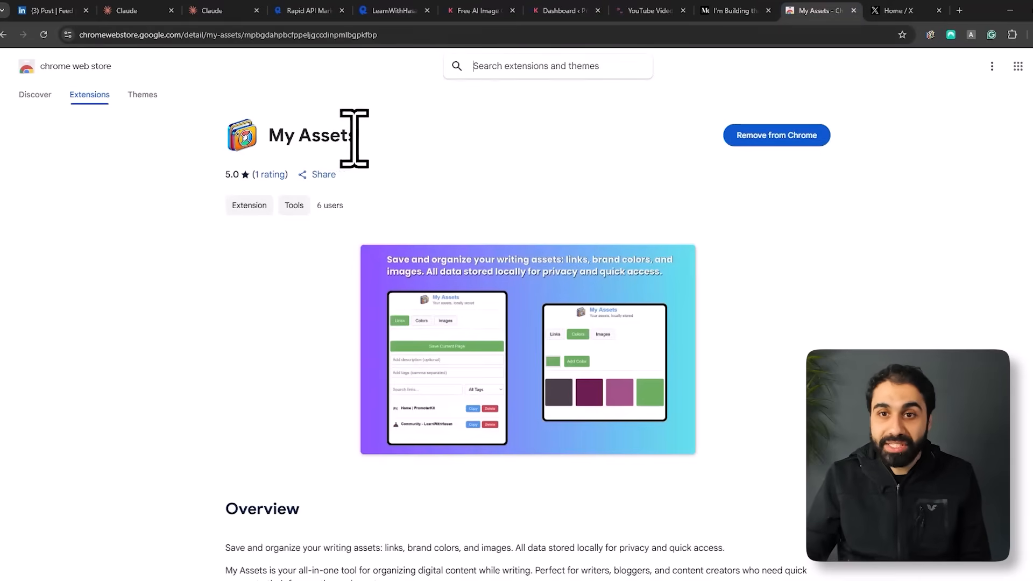
# Step: Scroll the Medium article on building a Chrome extension with AI, then view the TubeDigest article
pyautogui.click(731, 10)
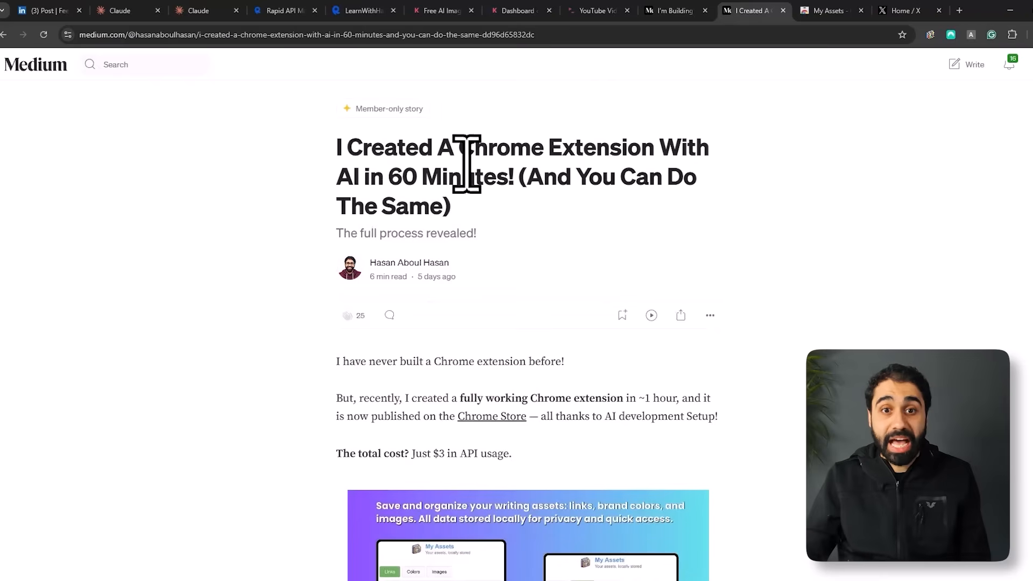
pyautogui.scroll(-3)
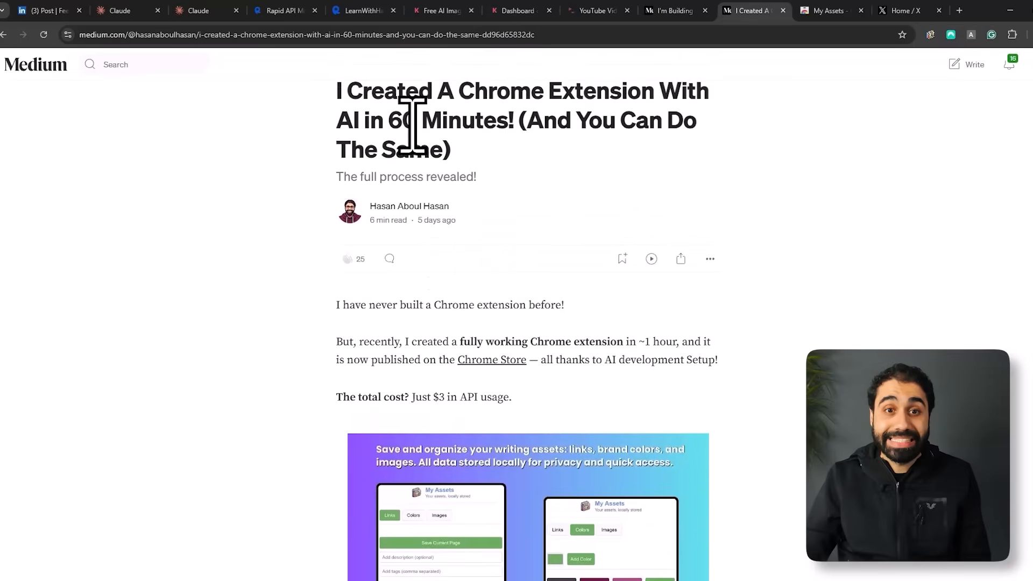
pyautogui.scroll(-3)
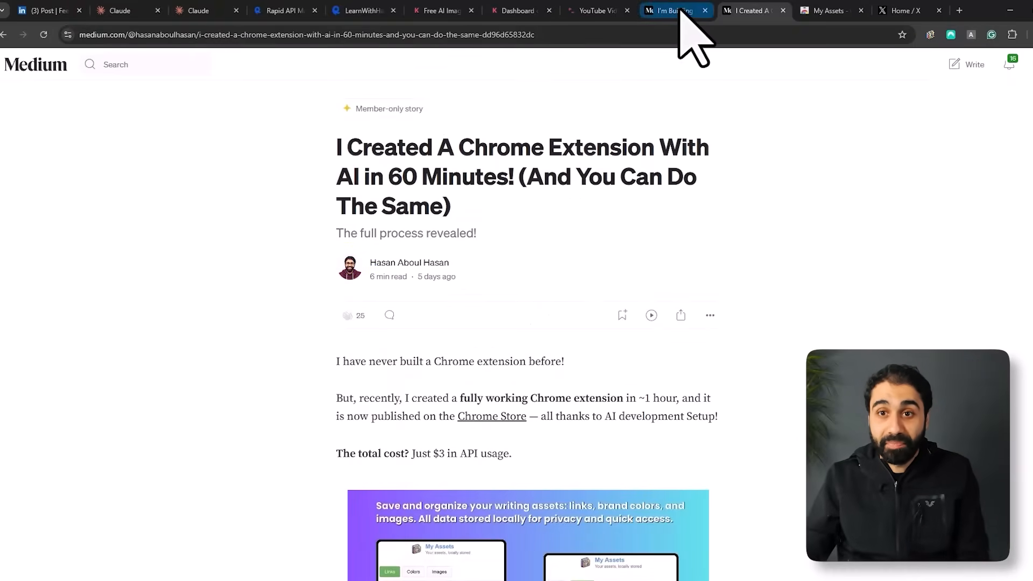
pyautogui.click(672, 11)
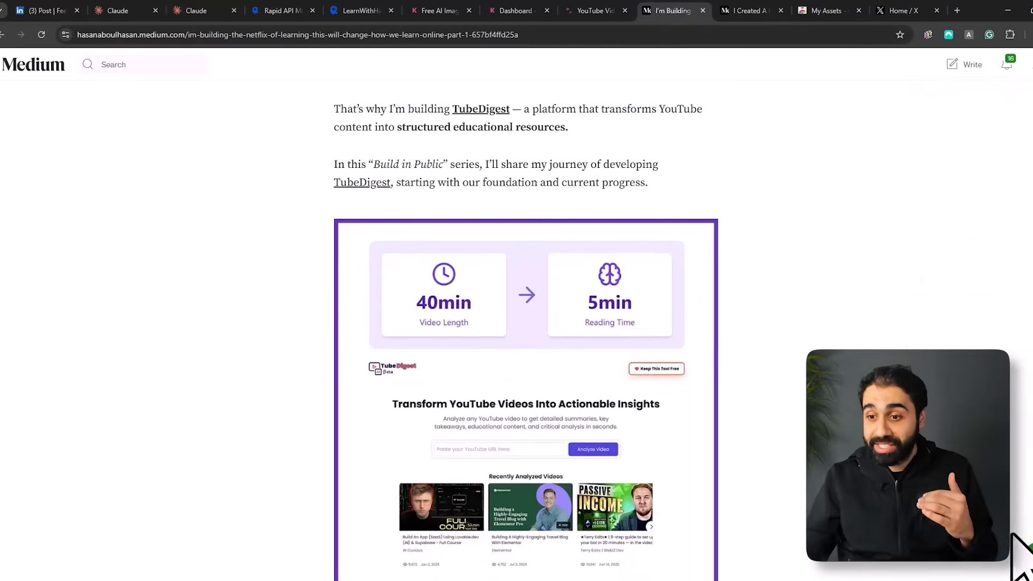